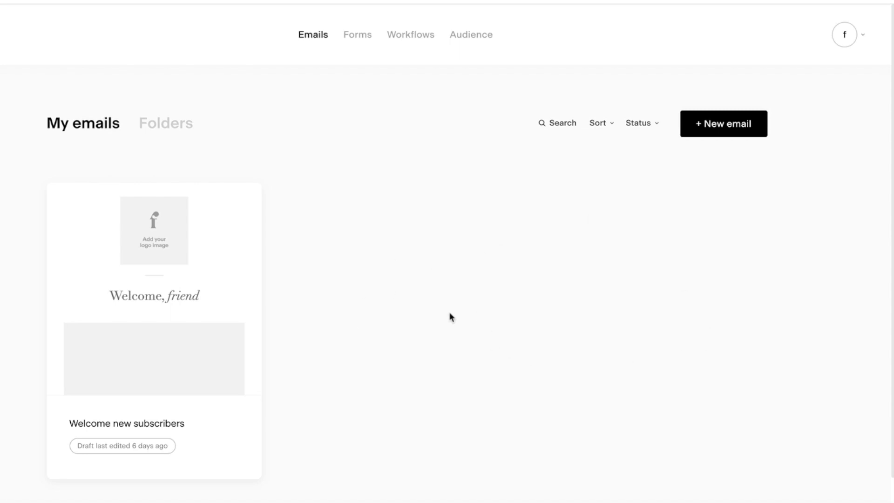
mouse_move(449, 319)
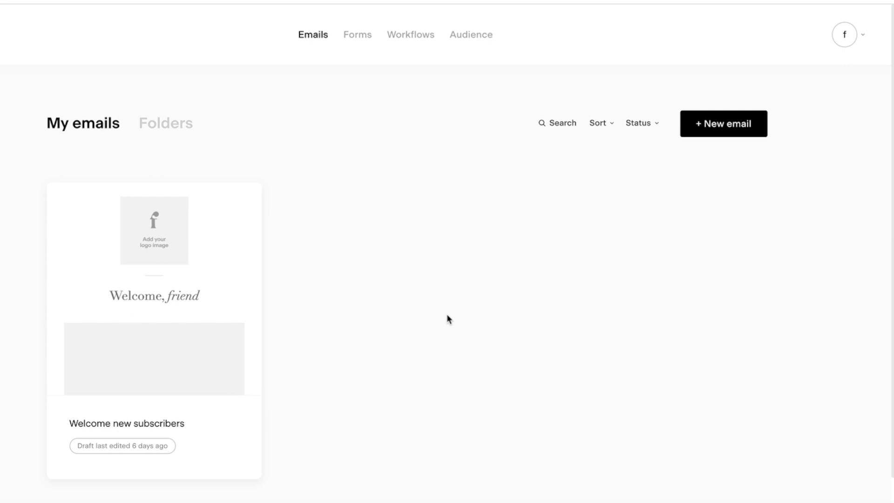
mouse_move(452, 314)
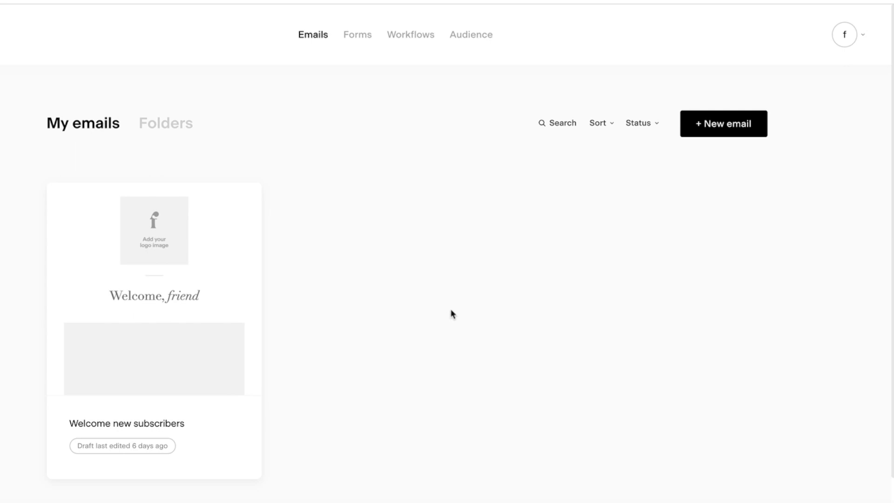
mouse_move(455, 270)
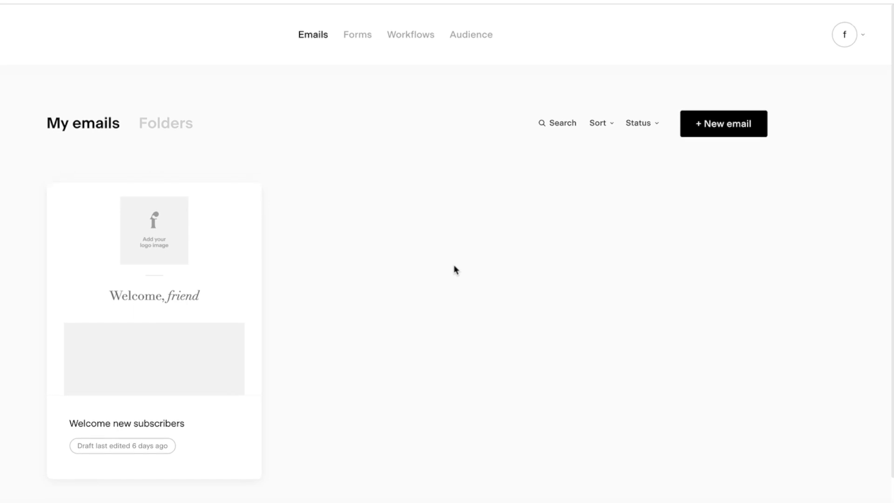
mouse_move(499, 116)
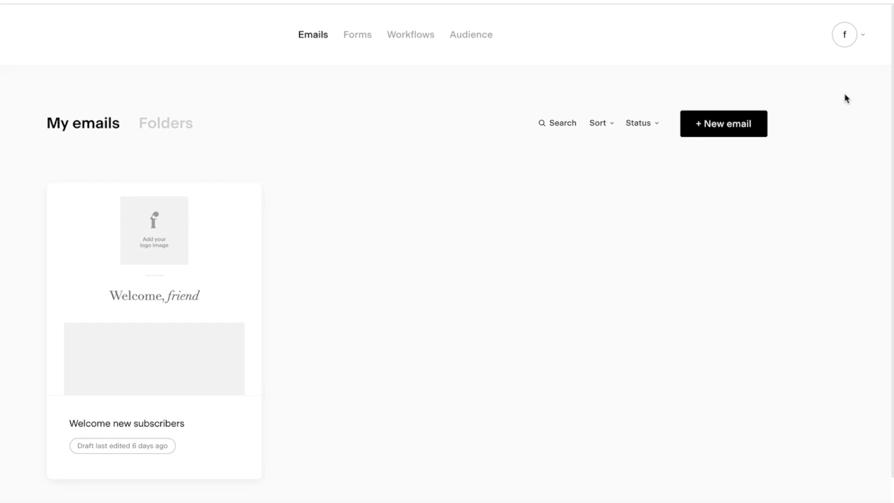
mouse_move(848, 54)
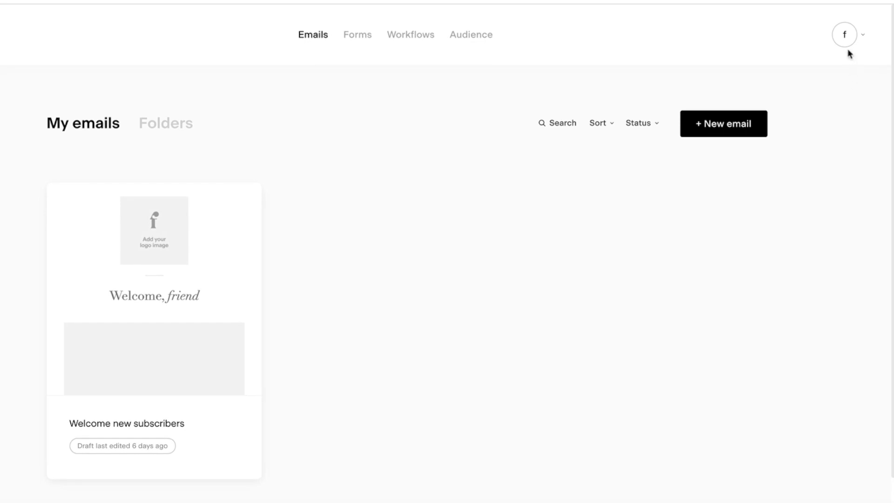
Open the My account Overview page from the avatar menu
left_click(845, 34)
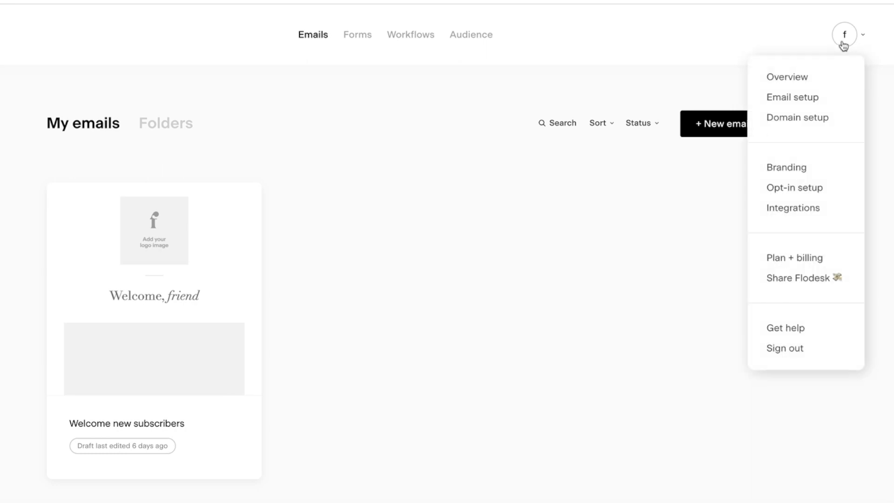
mouse_move(846, 34)
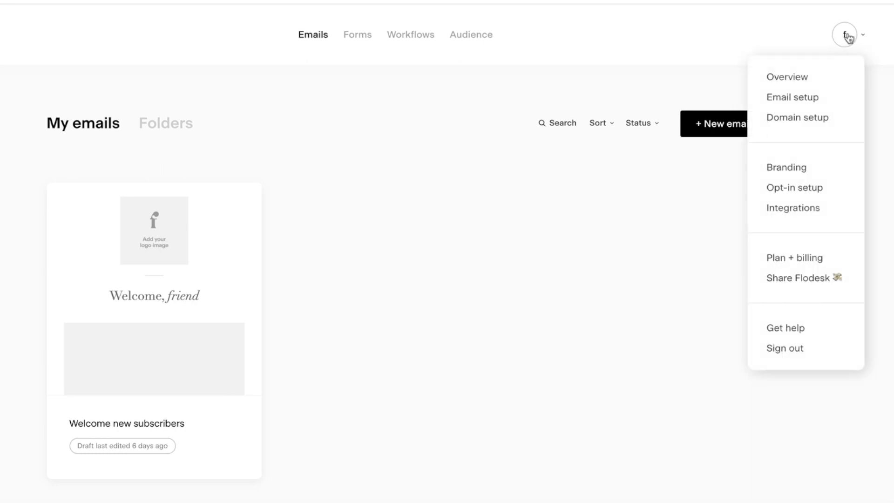
left_click(787, 76)
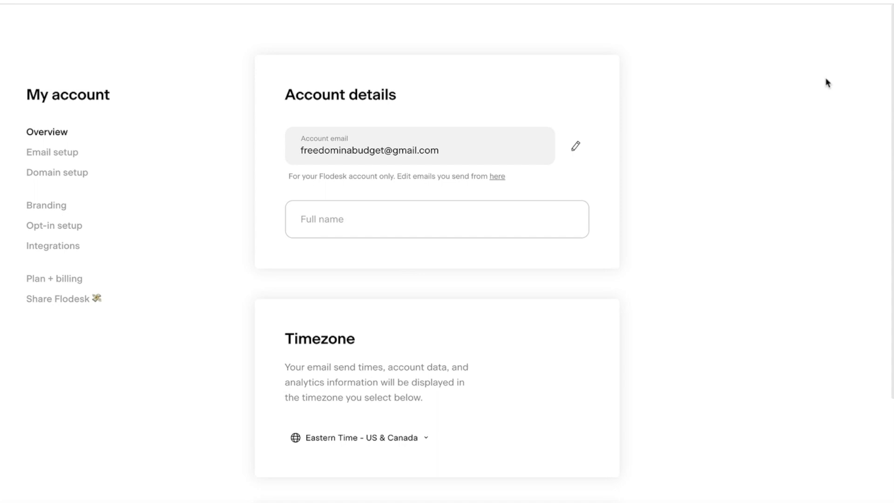
mouse_move(215, 187)
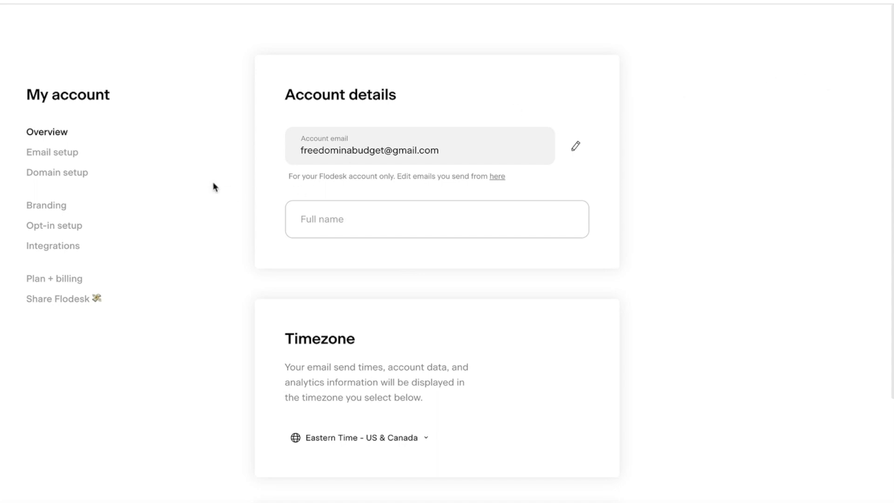
mouse_move(182, 197)
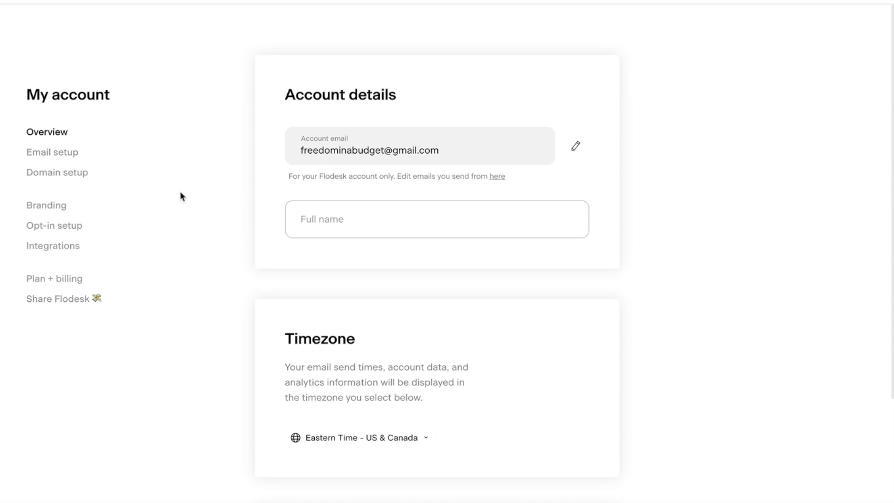
mouse_move(330, 102)
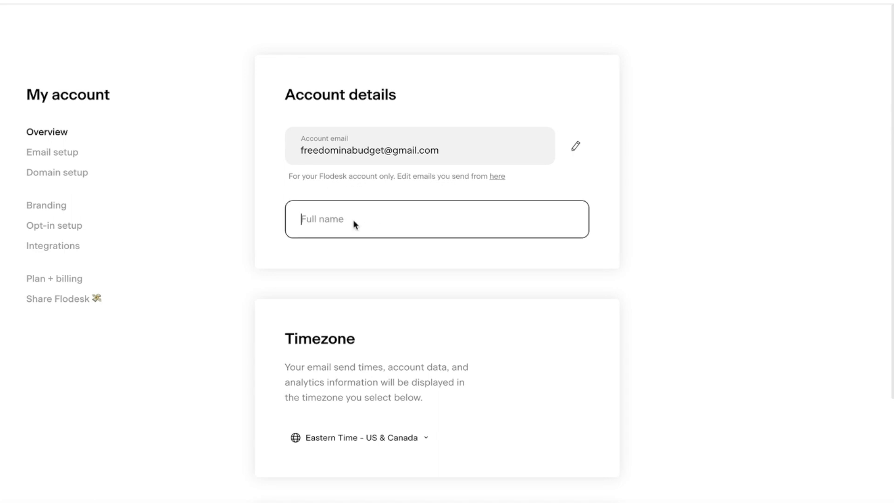
Enter the full name as 'Kelly | Freedom In A Budget' in the account details
left_click(436, 219)
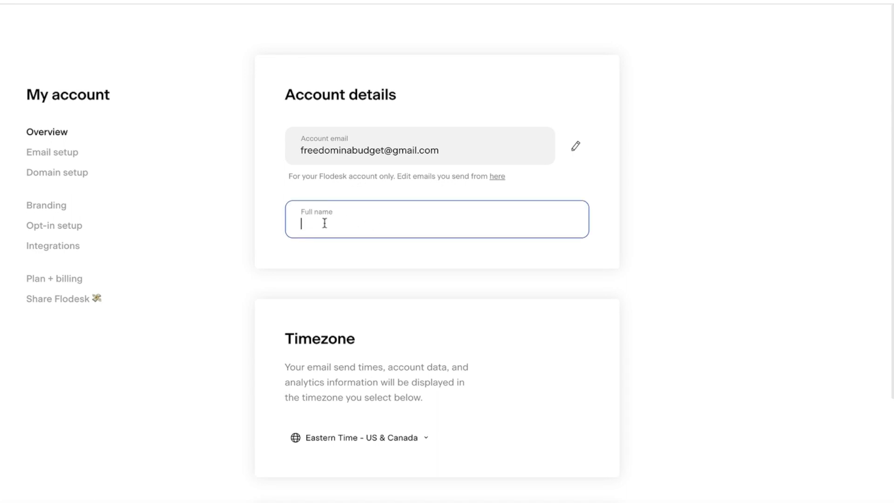
type("Kelly")
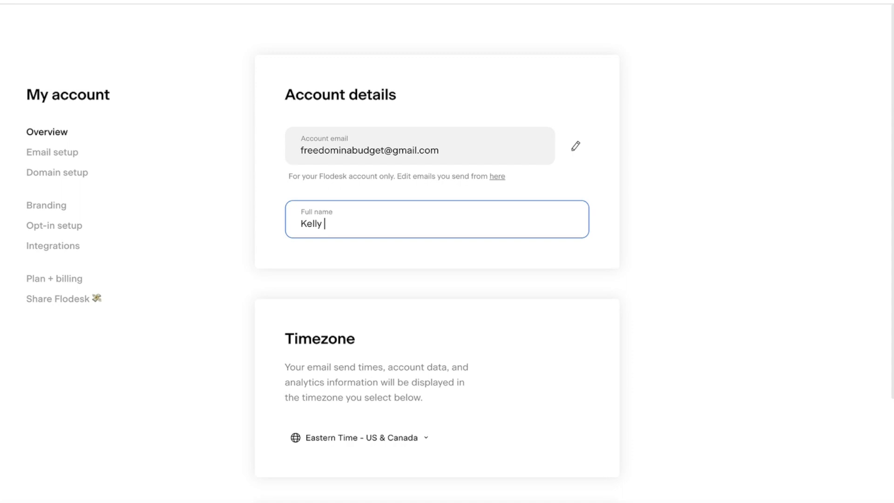
type("| Freedom In A")
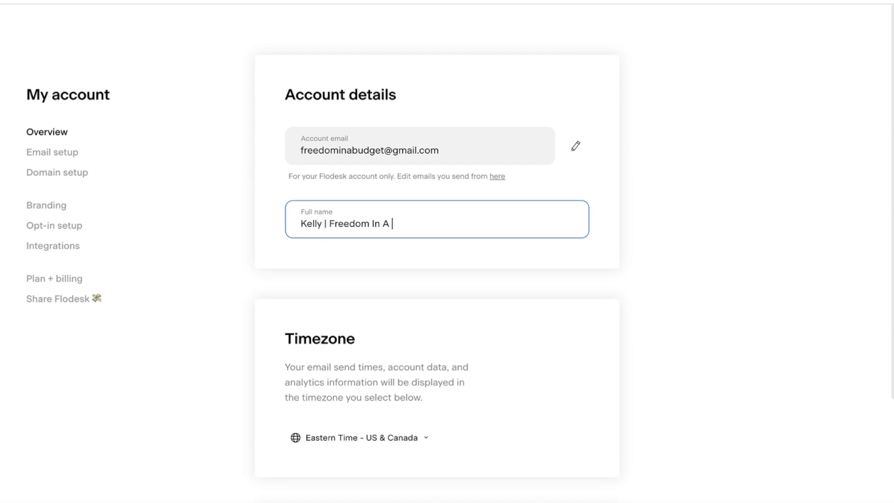
type("B")
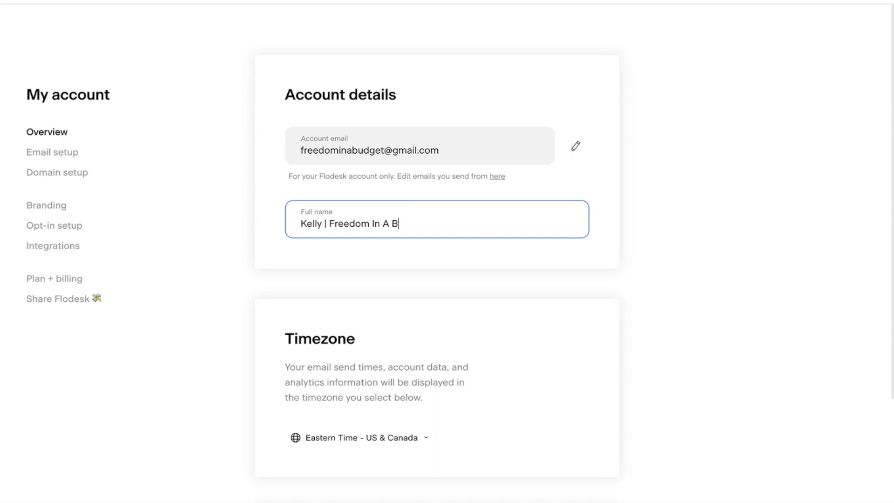
type("udget")
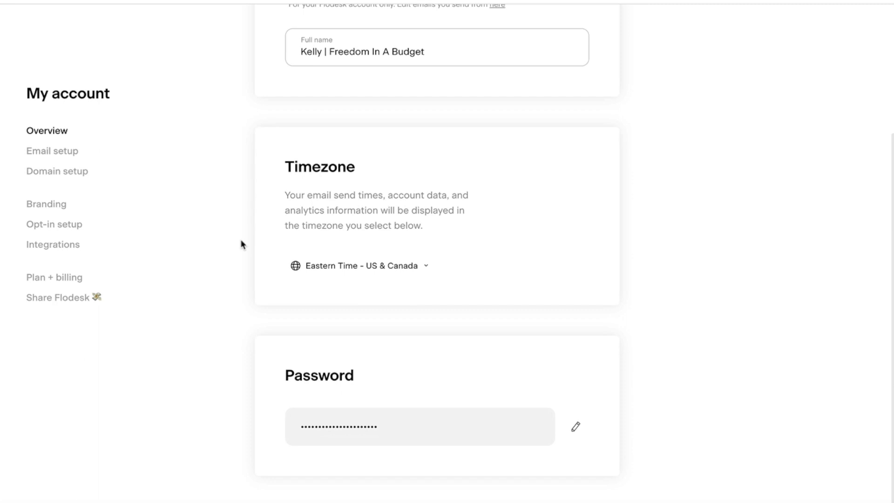
scroll("down", 3)
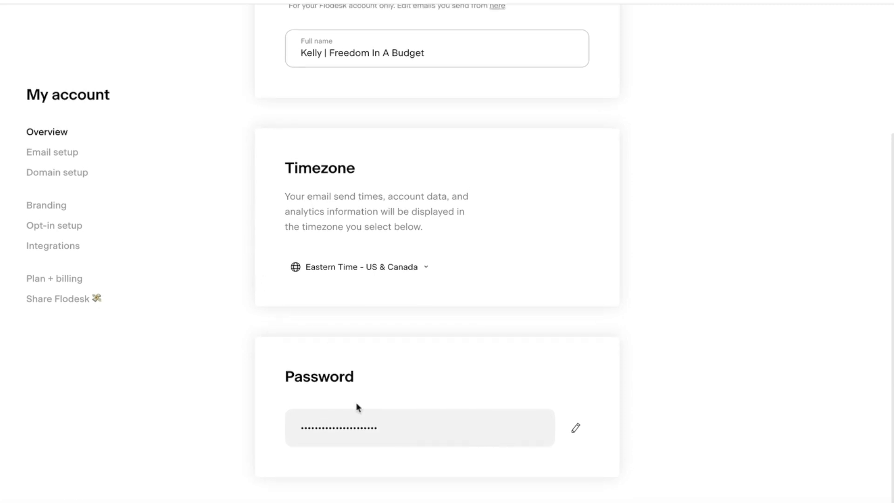
mouse_move(52, 152)
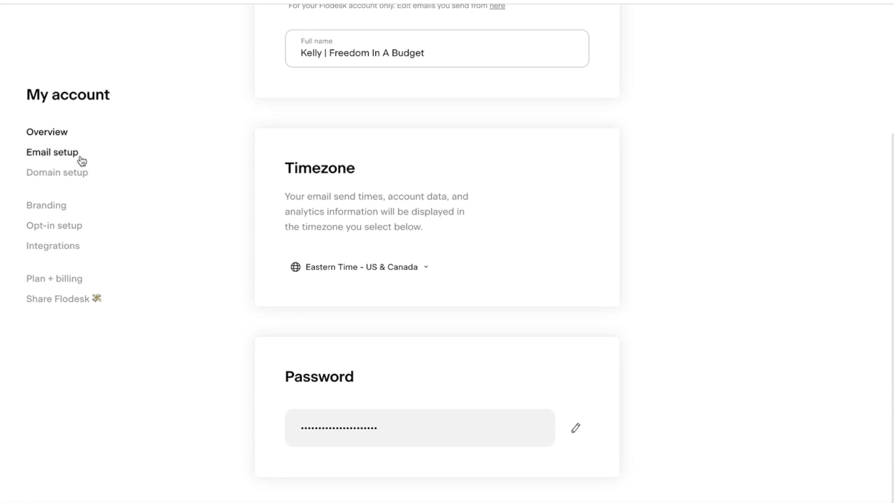
Open Email setup showing the default sender with the branded from-name
left_click(52, 151)
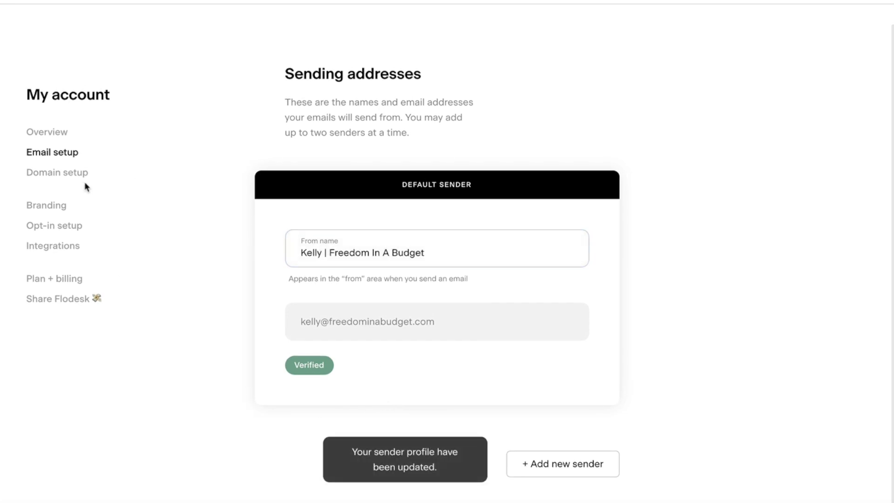
View the verified sending domain's DKIM CNAME records in Domain setup, then close them
left_click(57, 173)
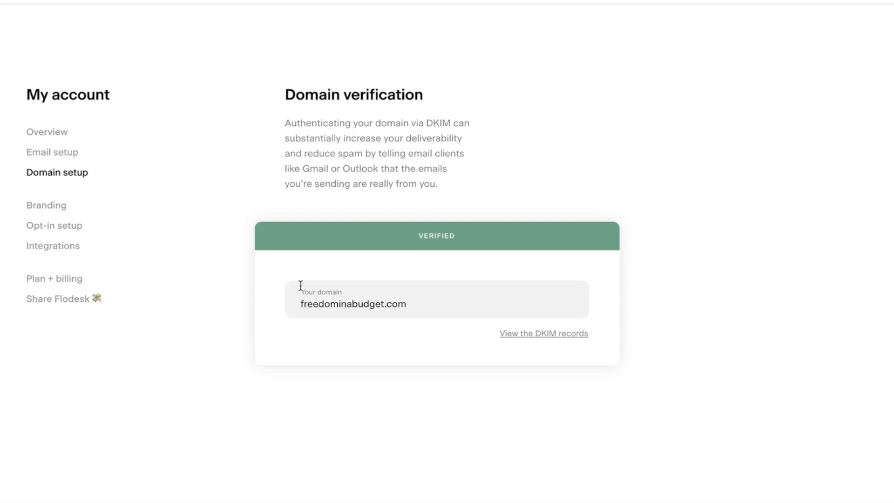
mouse_move(409, 271)
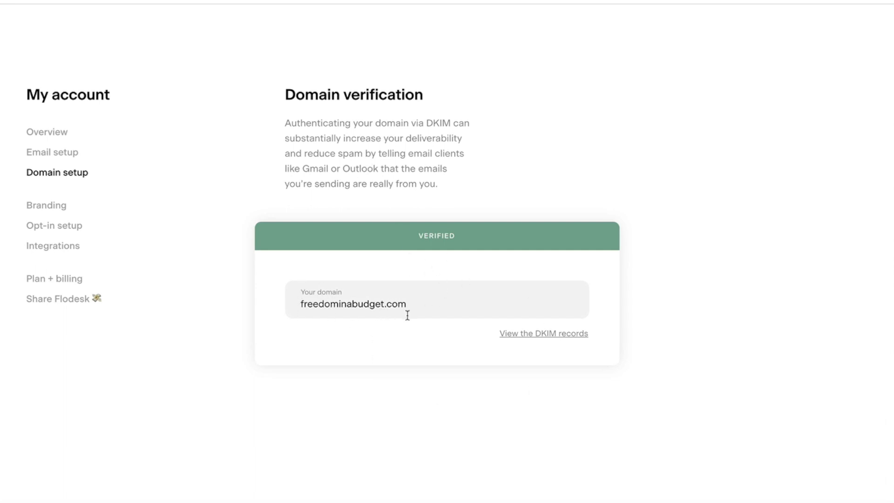
mouse_move(522, 335)
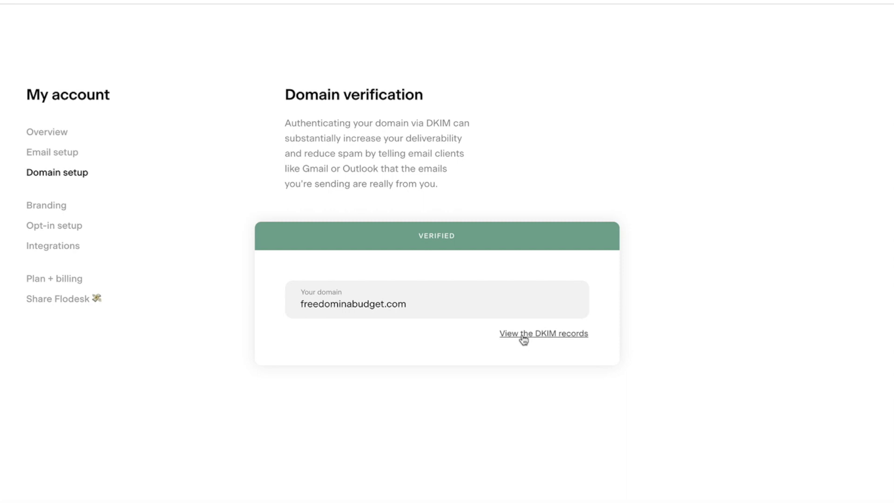
left_click(543, 334)
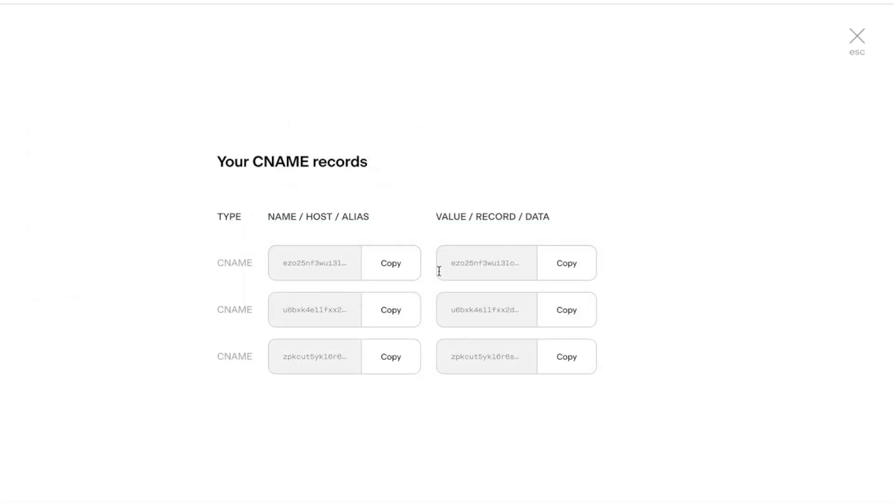
mouse_move(785, 102)
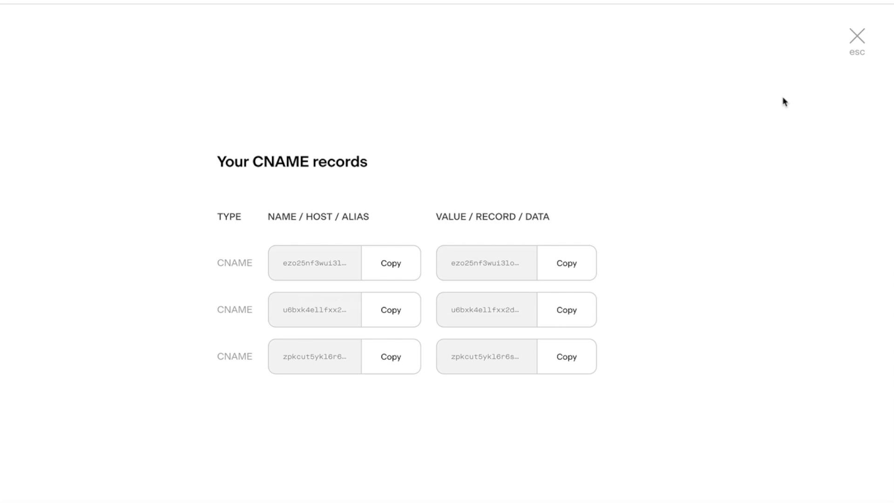
mouse_move(869, 70)
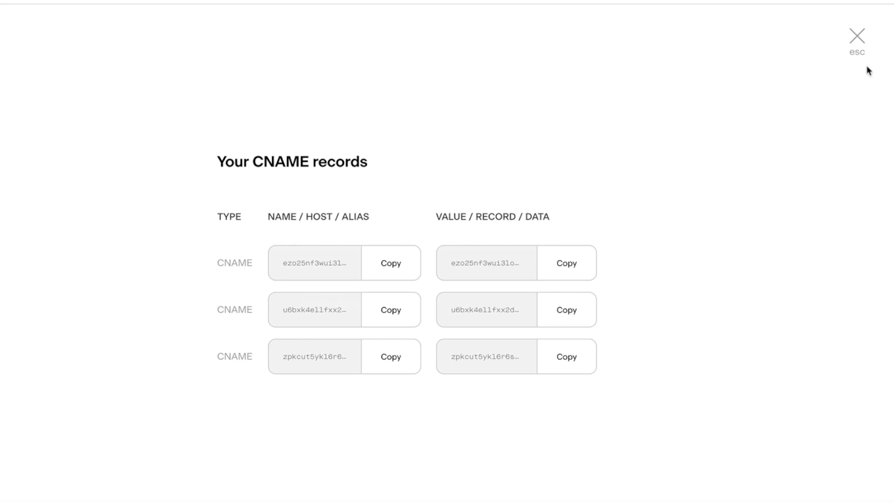
left_click(857, 35)
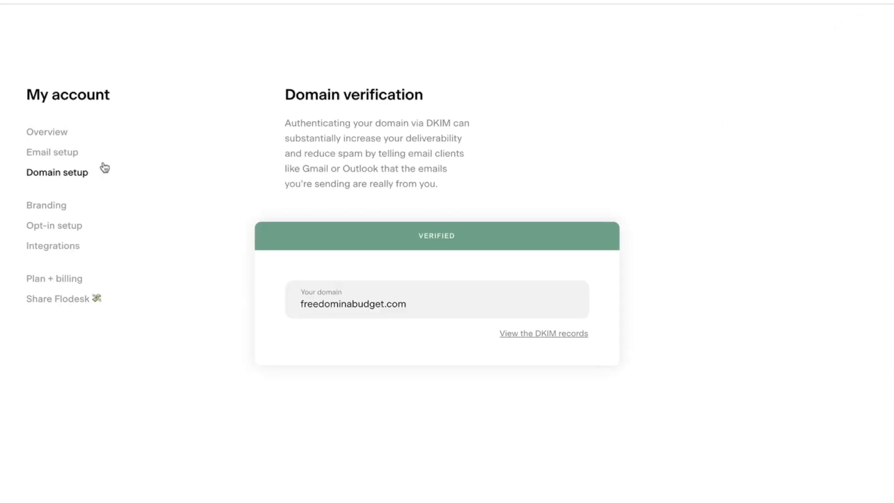
left_click(47, 205)
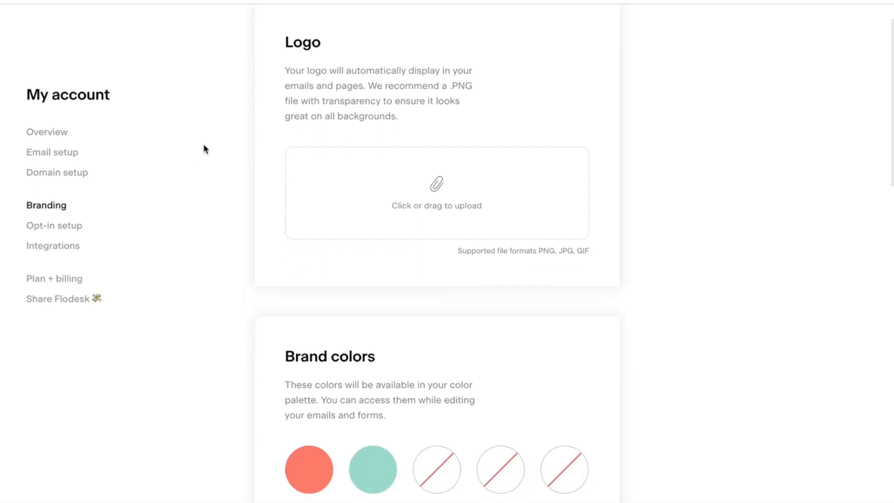
scroll("down", 3)
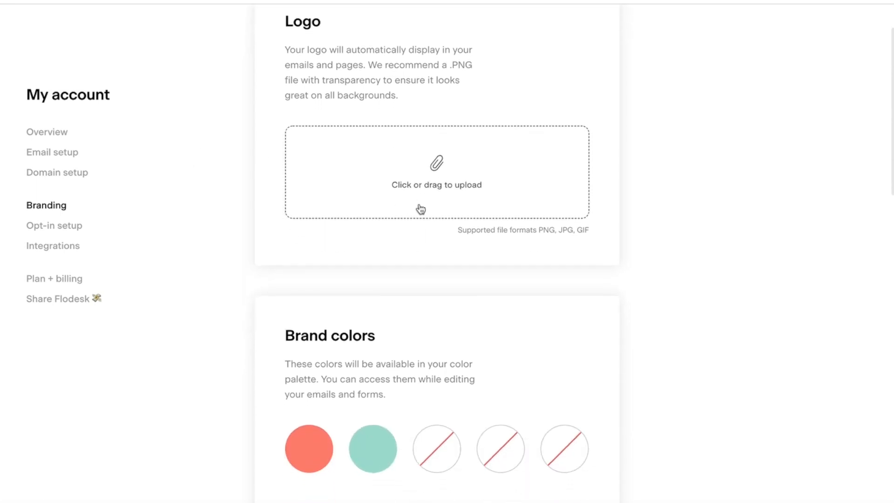
scroll("down", 3)
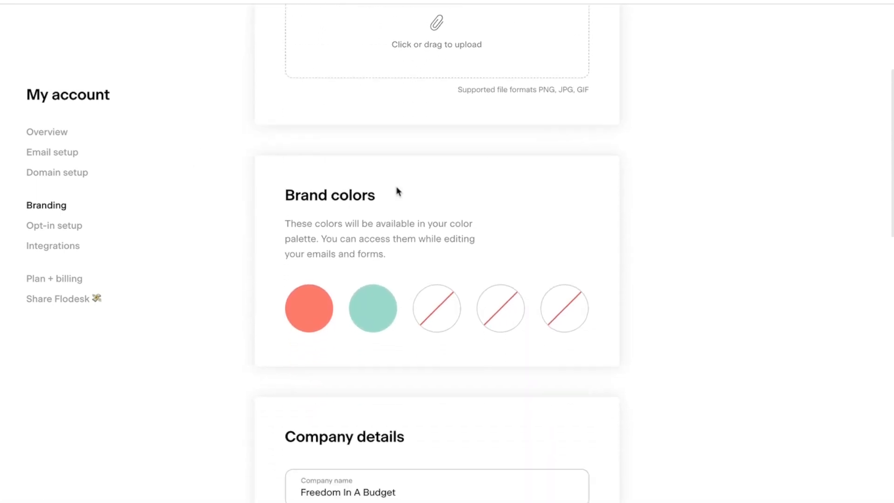
scroll("down", 3)
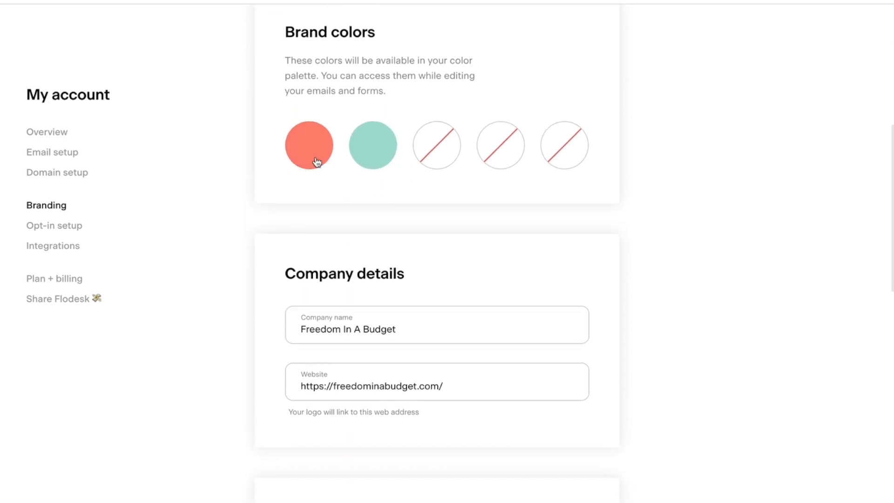
left_click(308, 145)
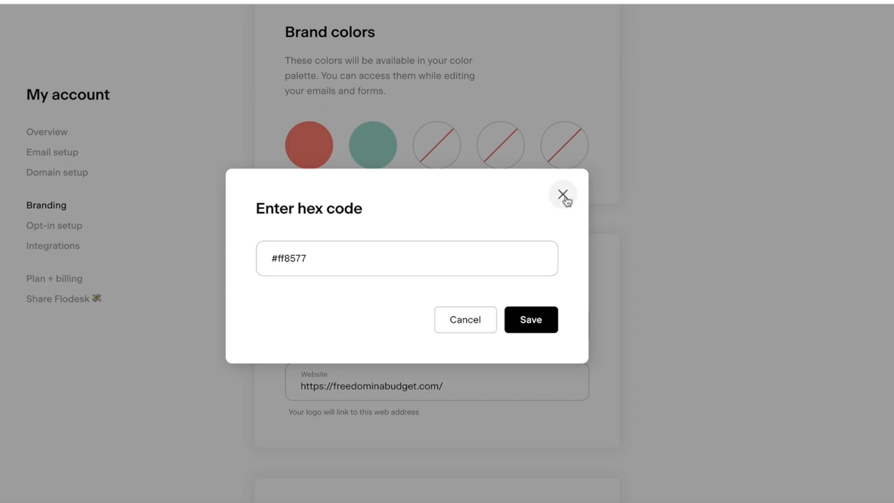
left_click(564, 195)
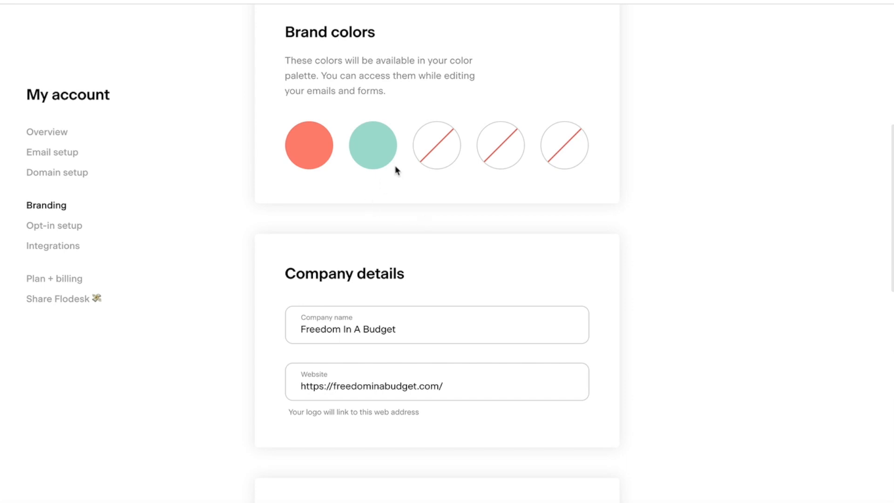
mouse_move(369, 182)
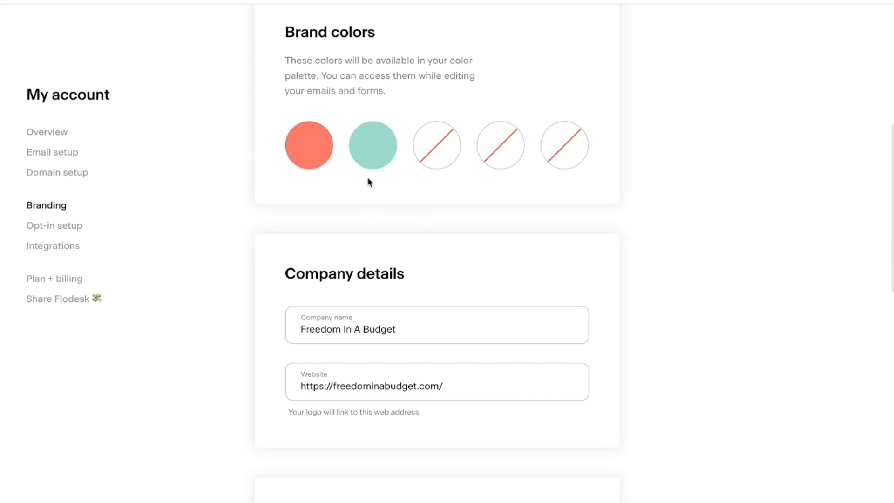
scroll("down", 3)
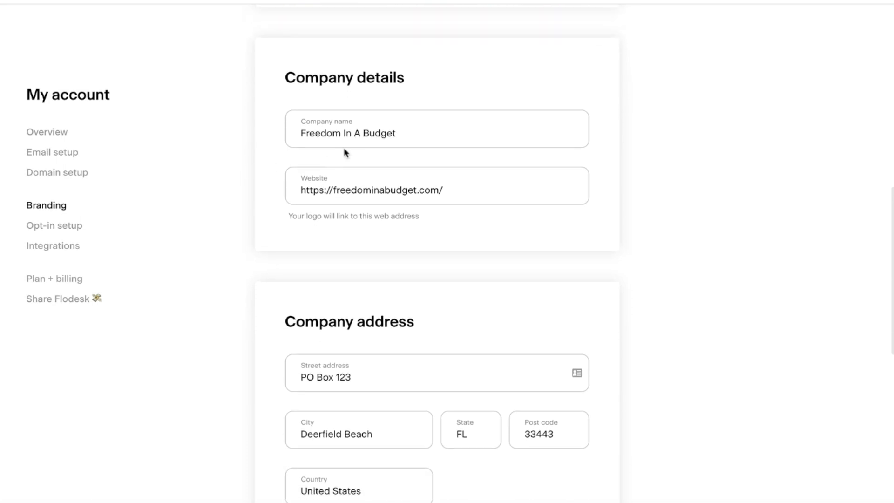
left_click(436, 186)
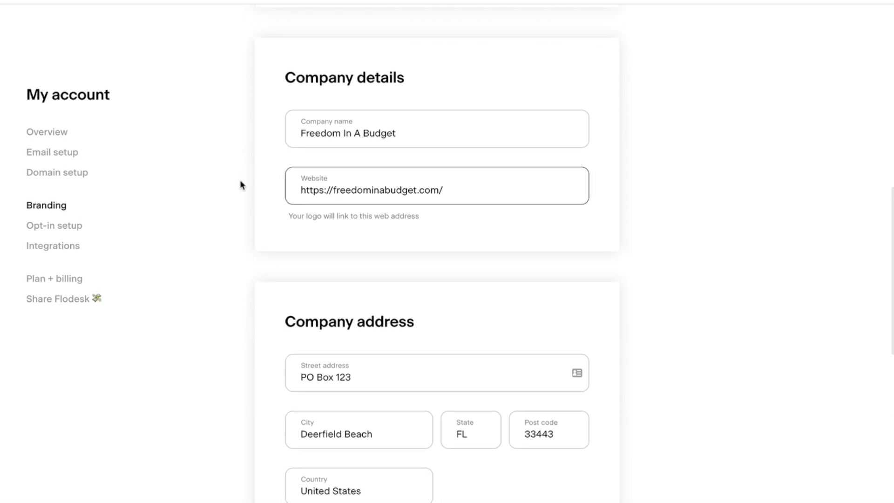
scroll("down", 3)
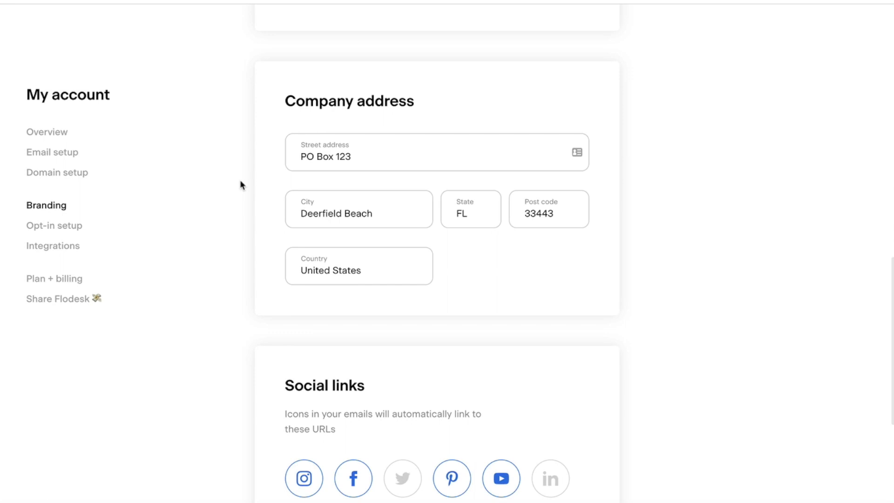
scroll("down", 3)
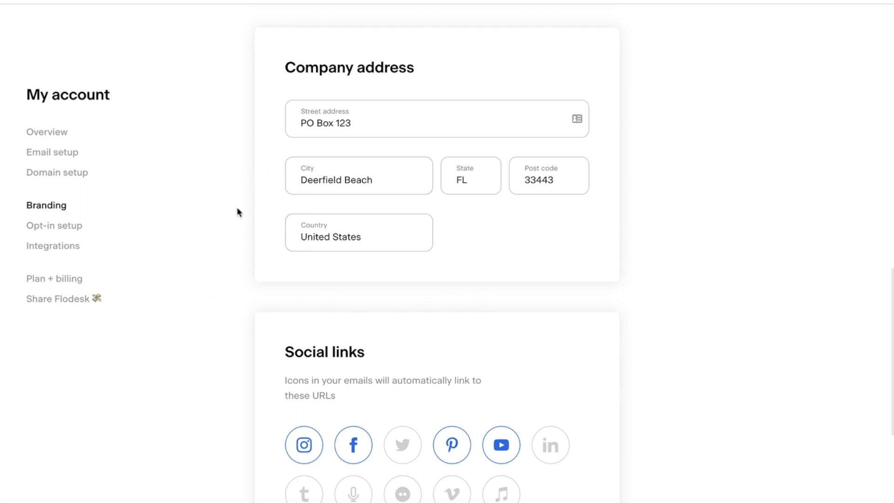
scroll("down", 3)
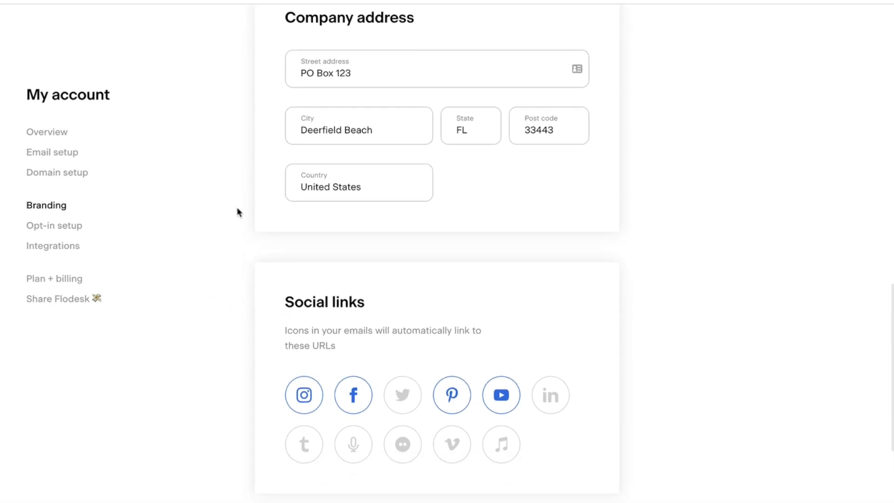
scroll("down", 3)
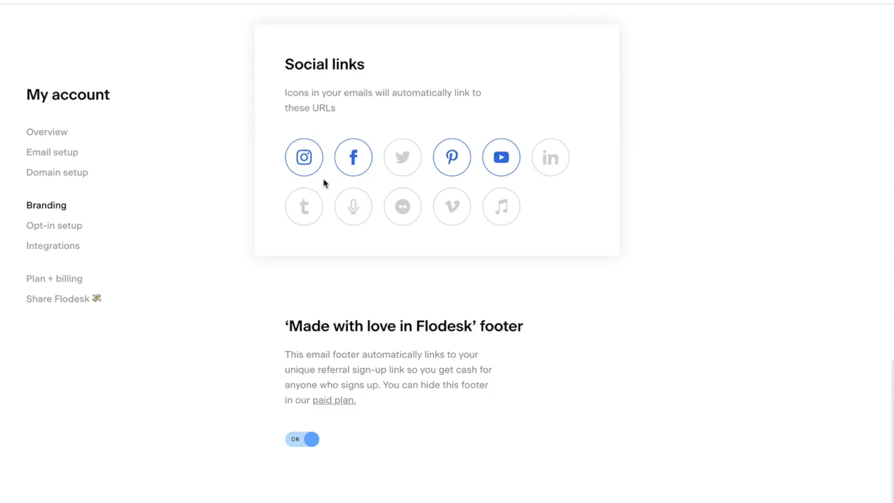
mouse_move(312, 173)
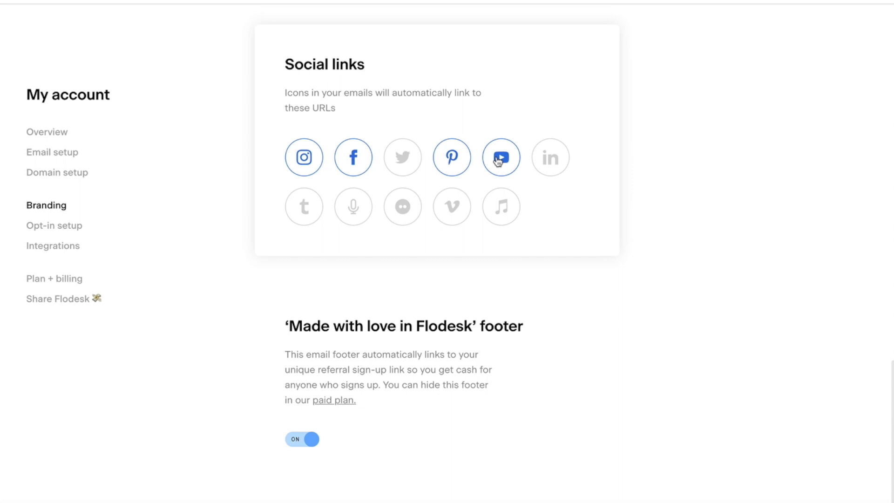
left_click(403, 158)
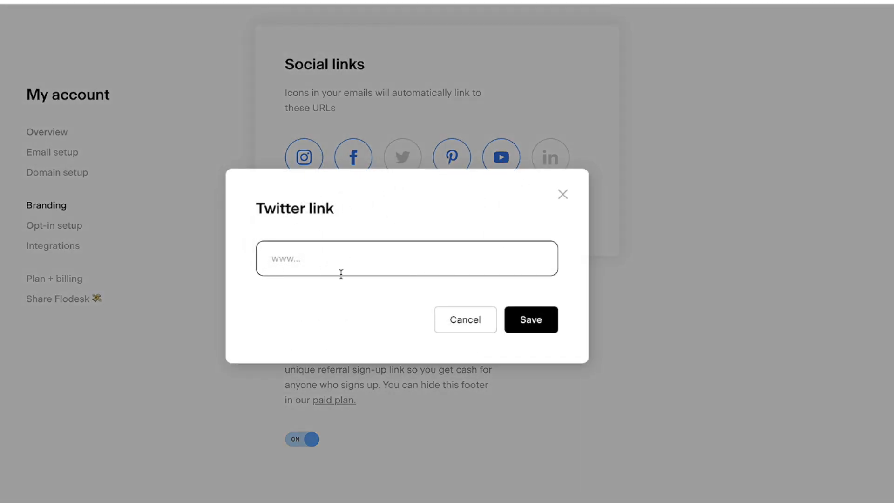
mouse_move(469, 288)
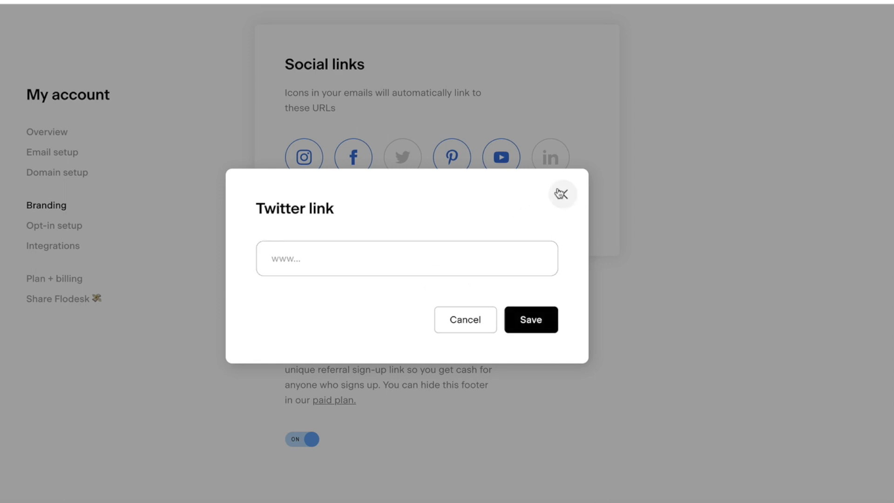
left_click(563, 194)
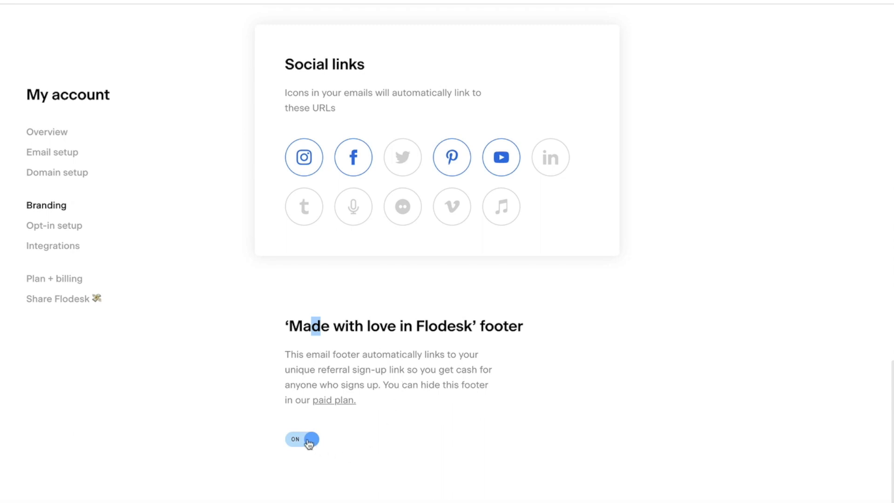
Switch the 'Made with love in Flodesk' footer OFF and go to Opt-in setup
left_click(302, 439)
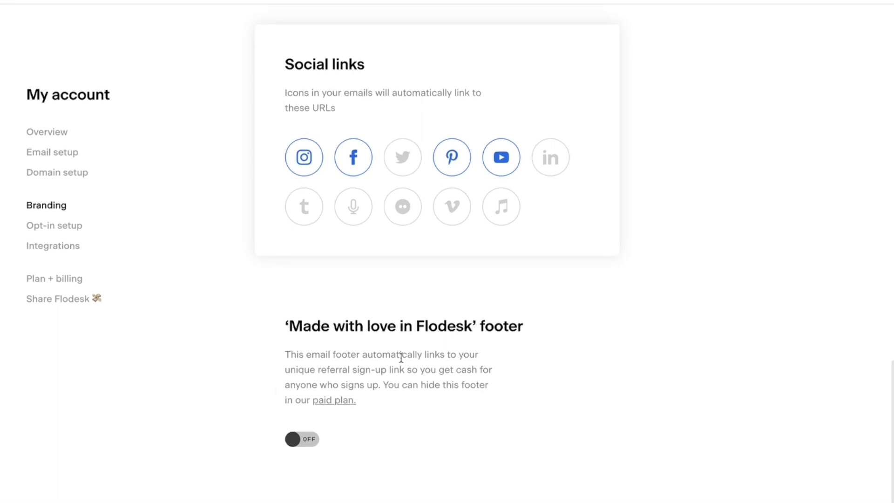
mouse_move(421, 386)
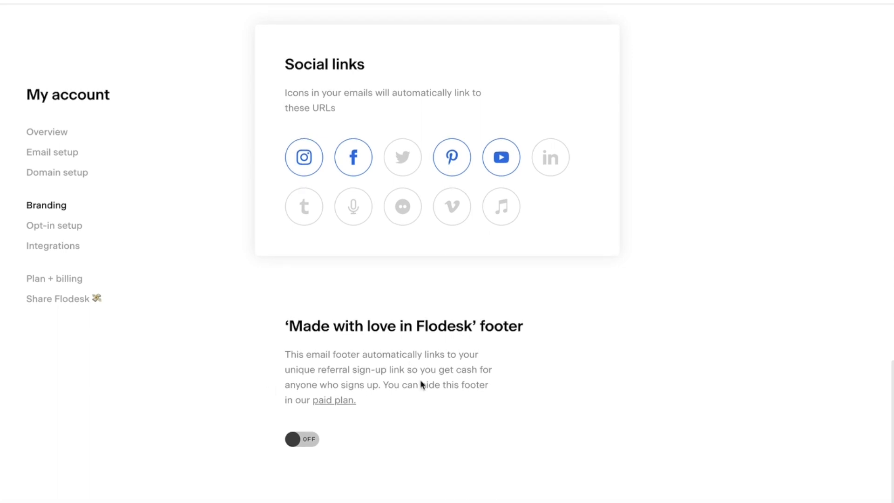
mouse_move(274, 398)
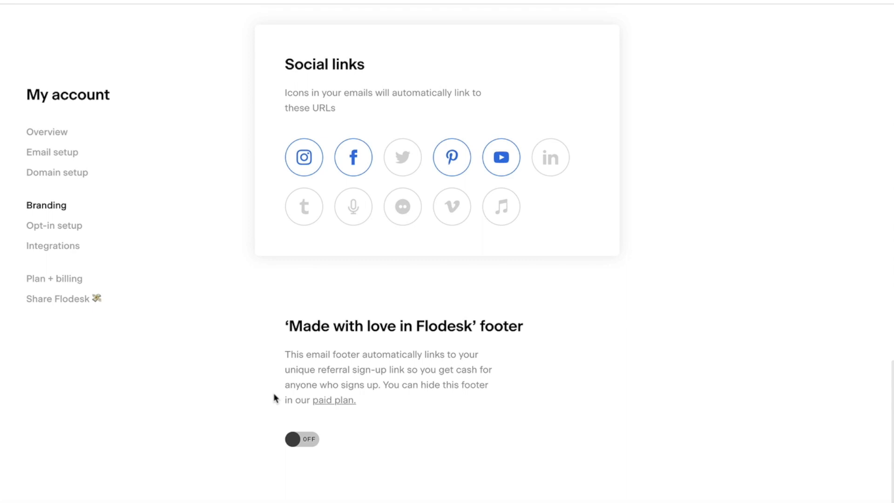
left_click(54, 225)
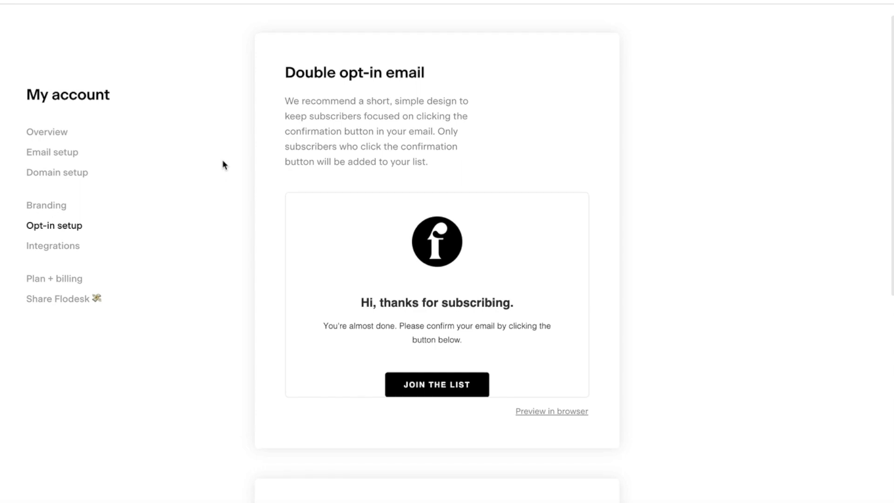
Open the 'You're in' thank-you page preview in its editor
scroll("down", 3)
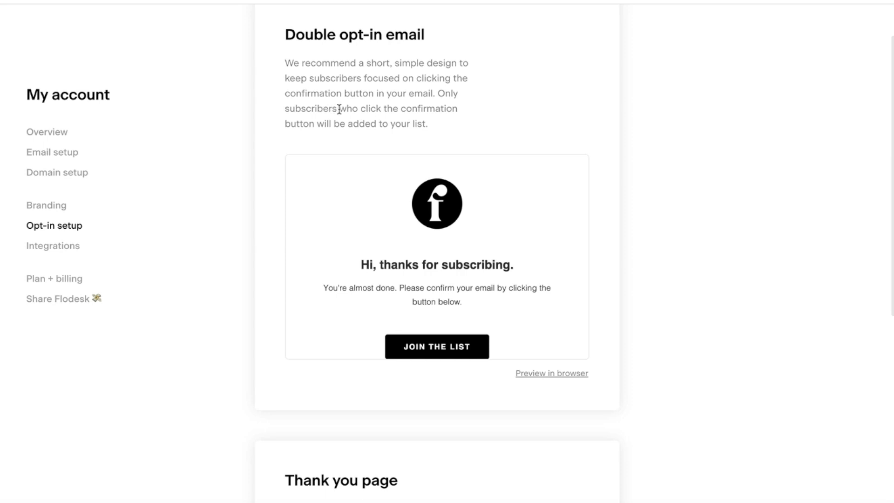
scroll("down", 3)
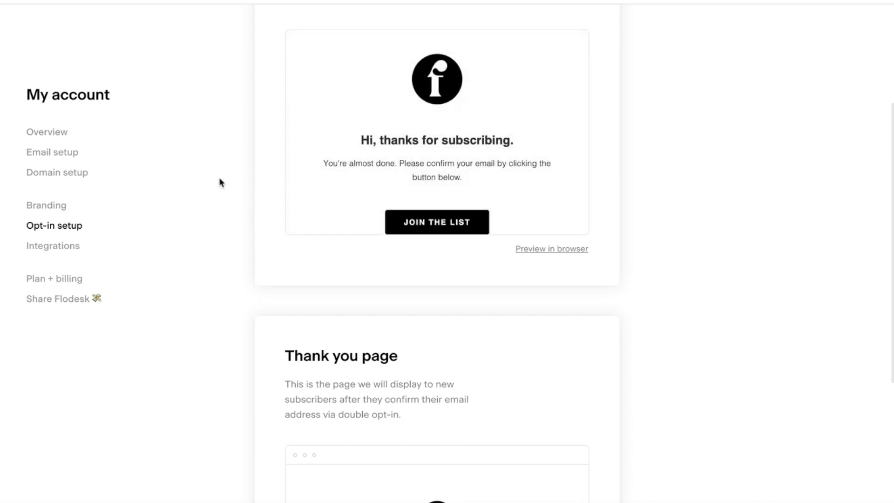
scroll("down", 3)
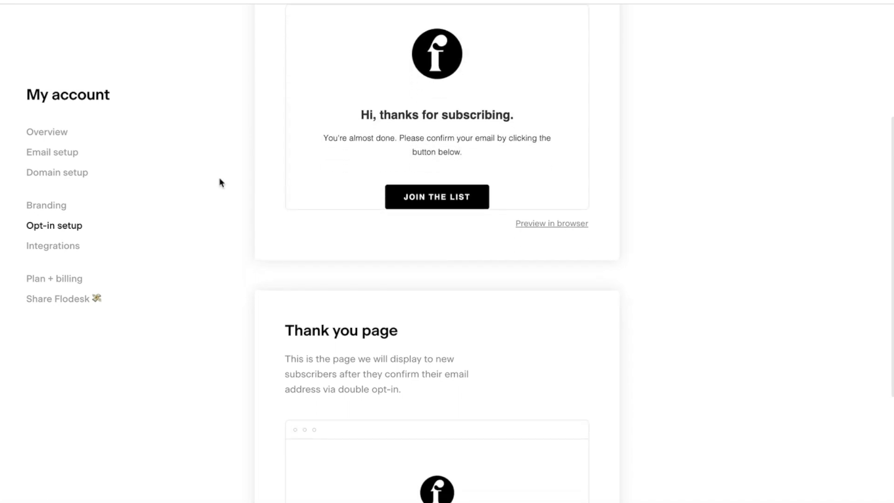
scroll("down", 3)
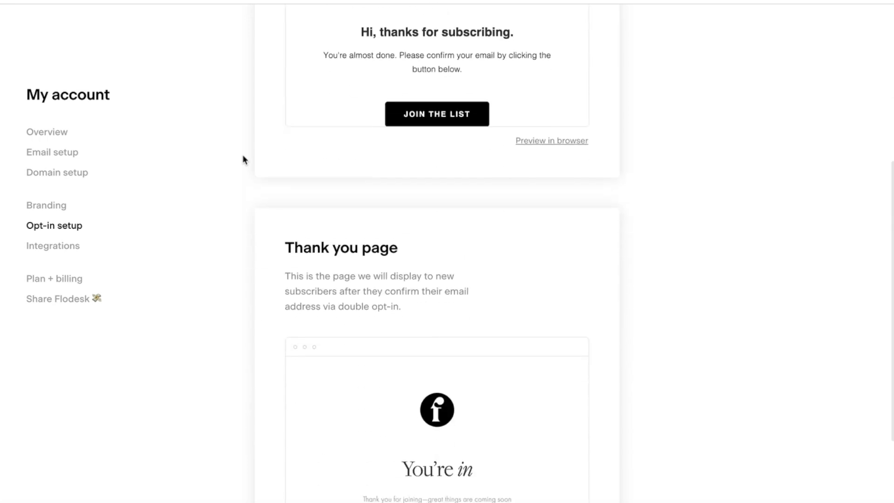
scroll("down", 3)
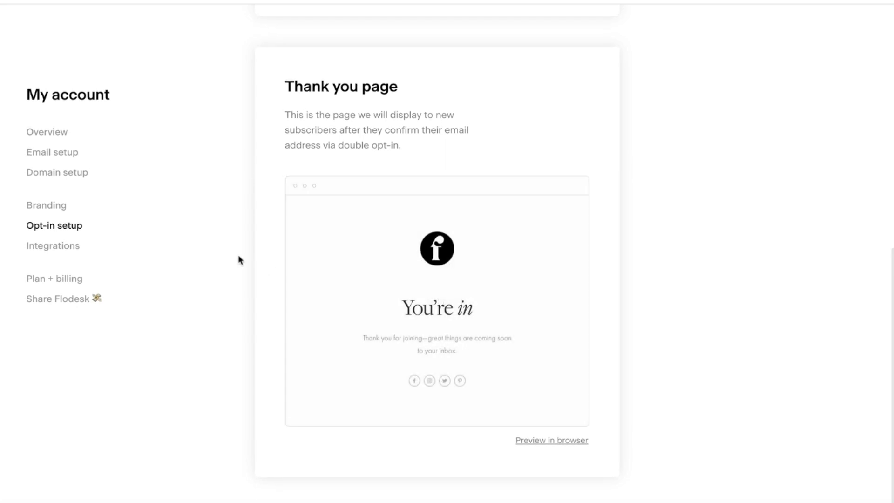
left_click(437, 308)
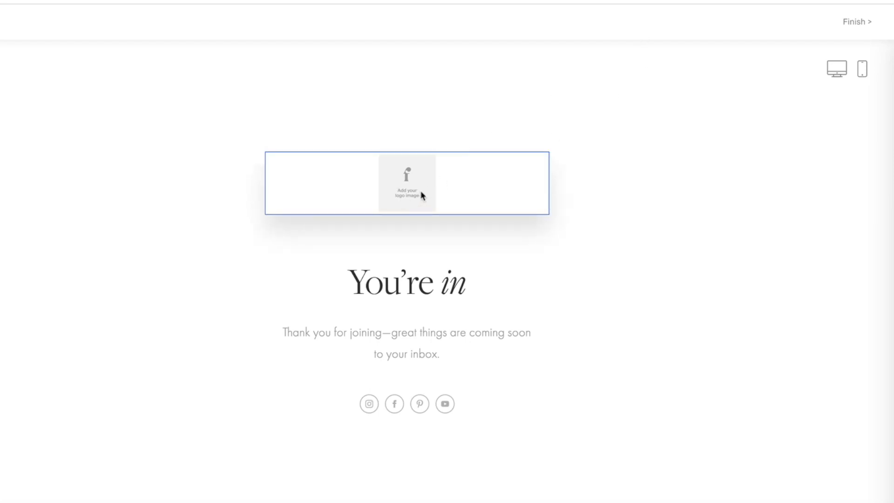
Upload the headshot image as the brand logo, then return to Opt-in setup
left_click(407, 183)
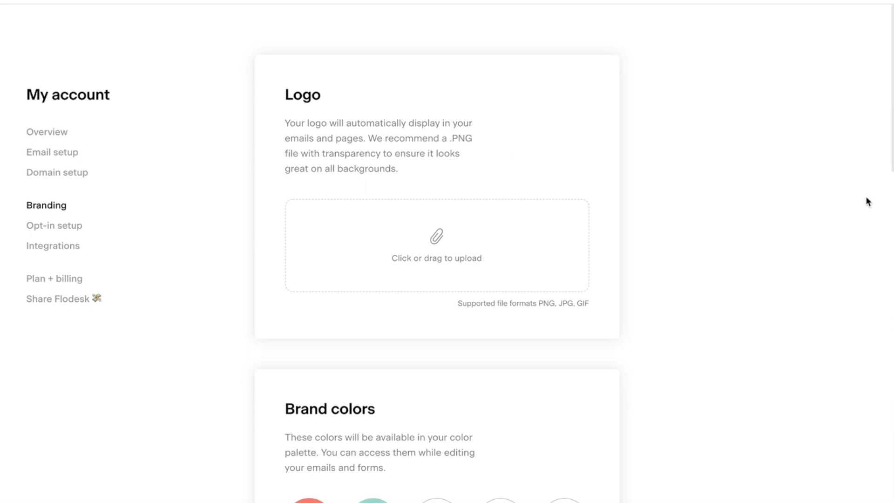
left_click(436, 246)
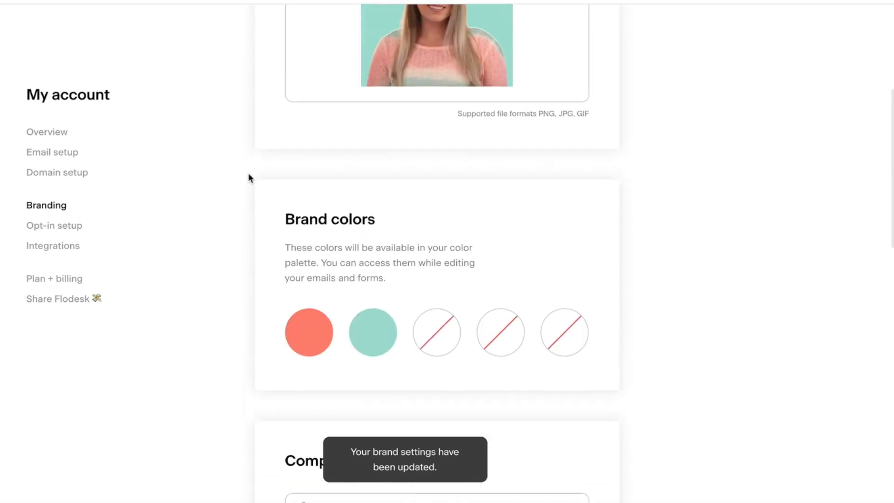
scroll("down", 3)
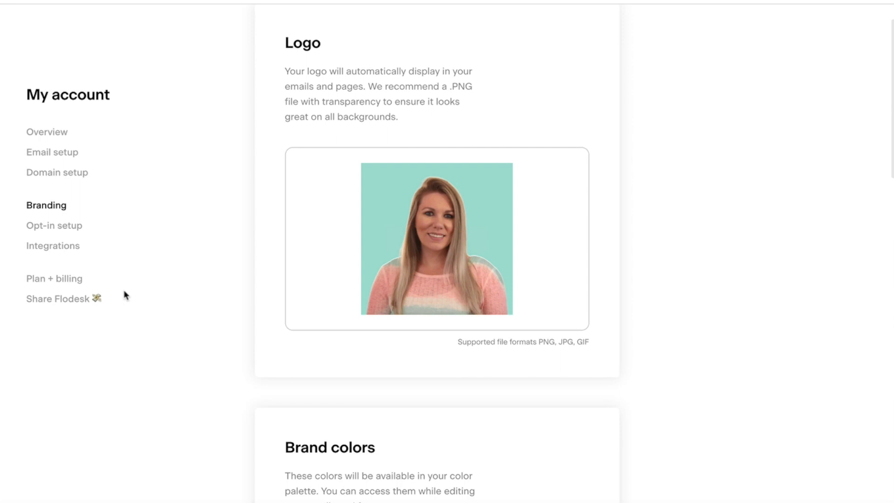
left_click(54, 225)
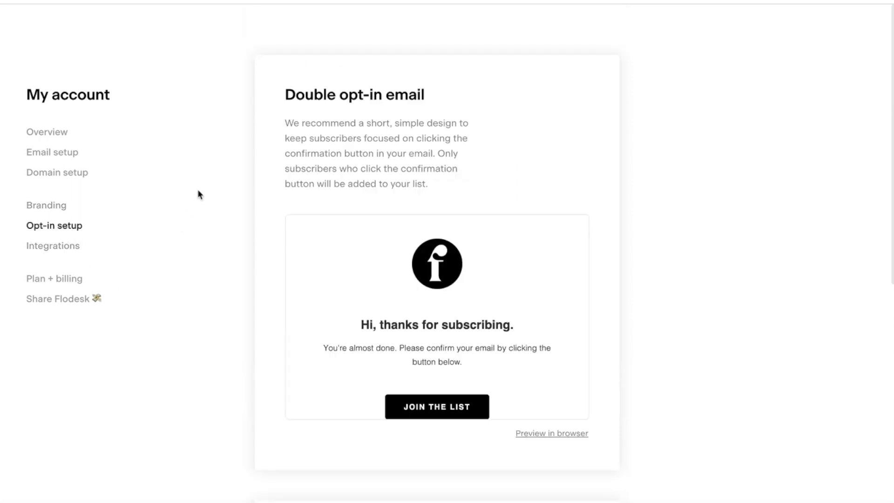
Switch the opt-in email to new Layouts, delete the Flodesk Team signature, and finish both editors
scroll("down", 3)
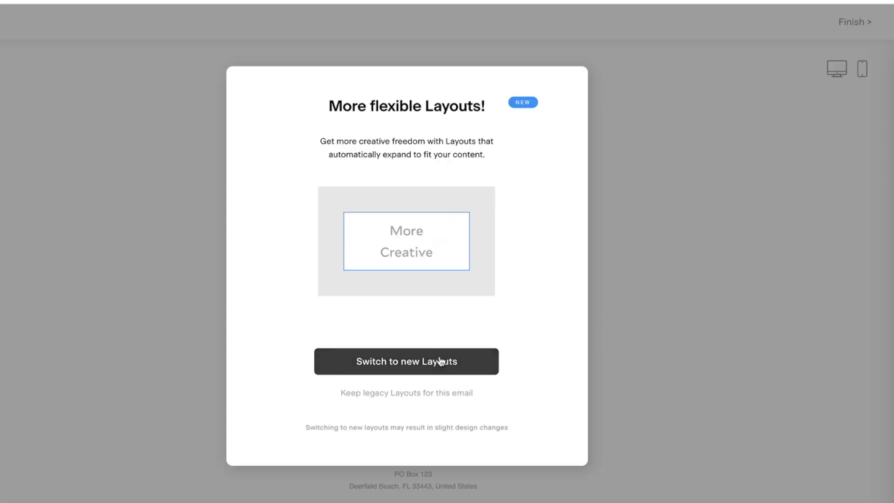
left_click(406, 361)
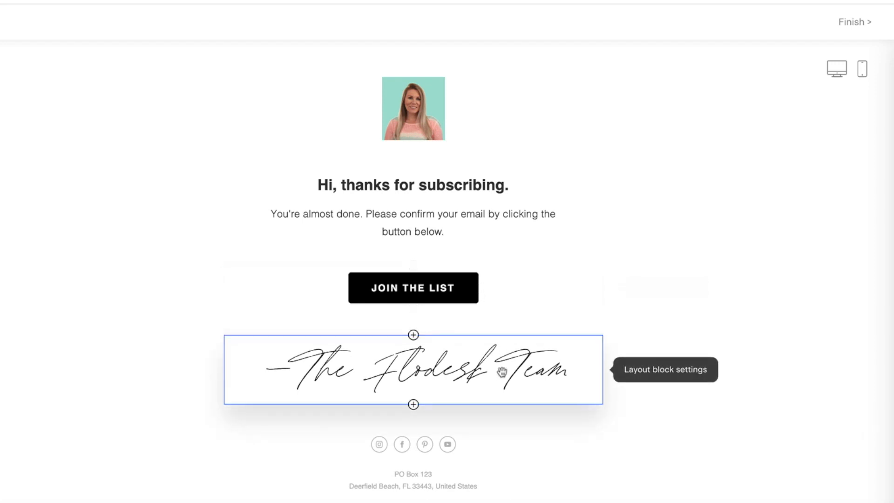
left_click(413, 369)
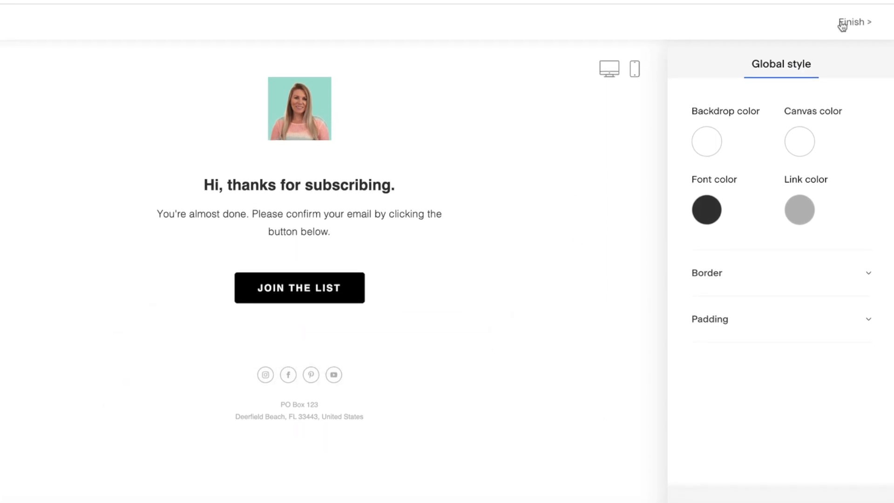
left_click(855, 22)
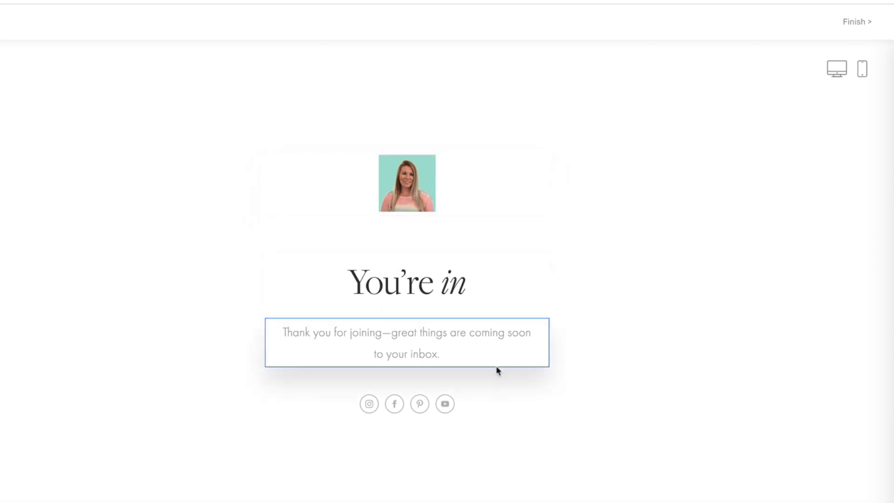
left_click(759, 96)
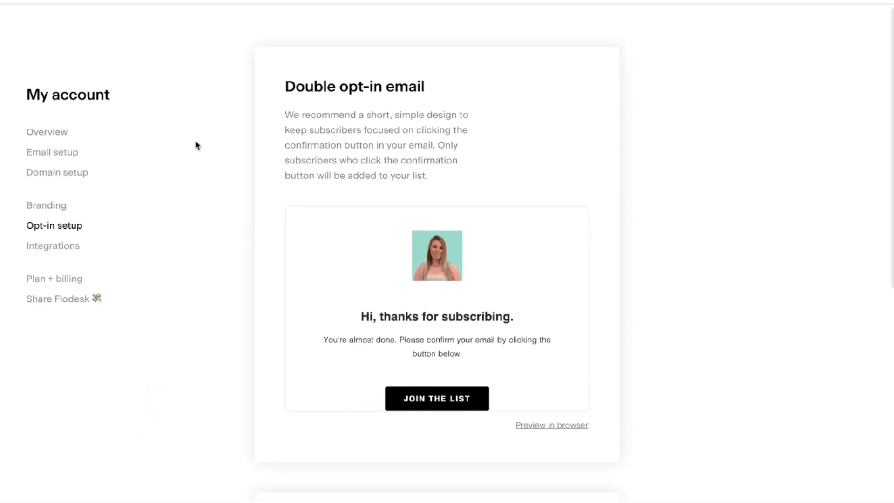
Go to Integrations showing Instagram and Shopify not yet connected
scroll("down", 3)
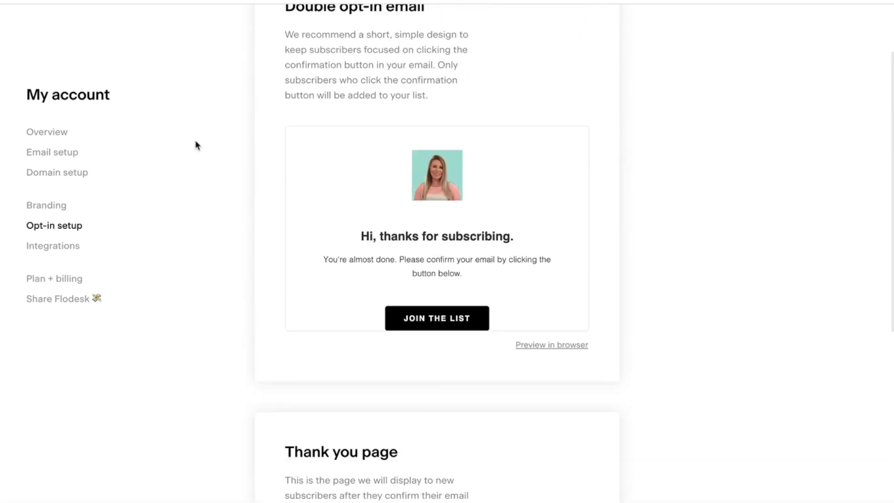
left_click(53, 246)
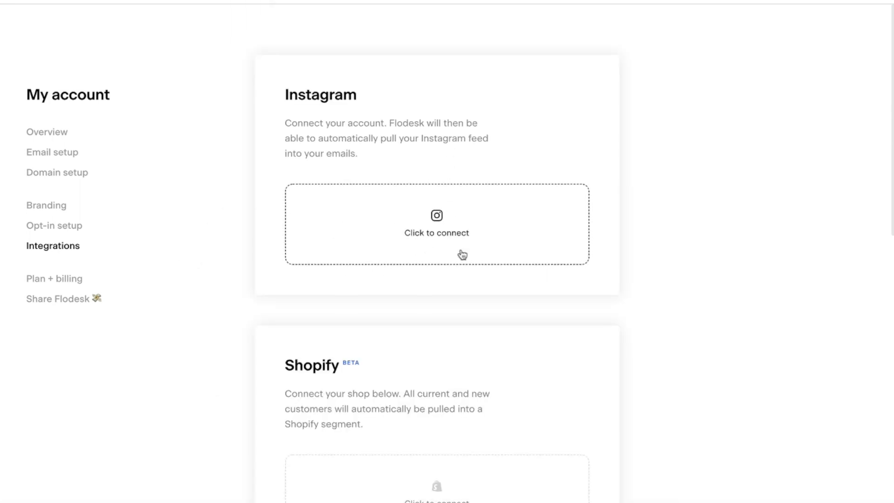
Connect the Instagram account via the popup's Continue, then head to Plan + billing
left_click(436, 225)
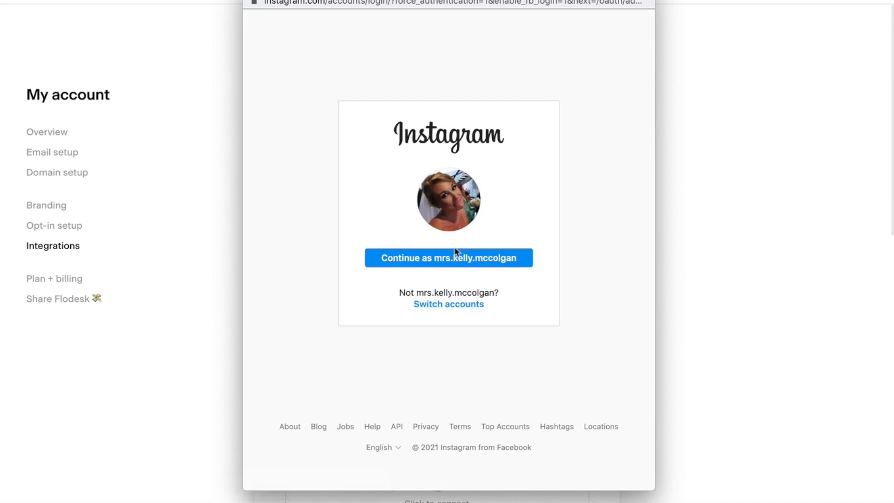
left_click(448, 258)
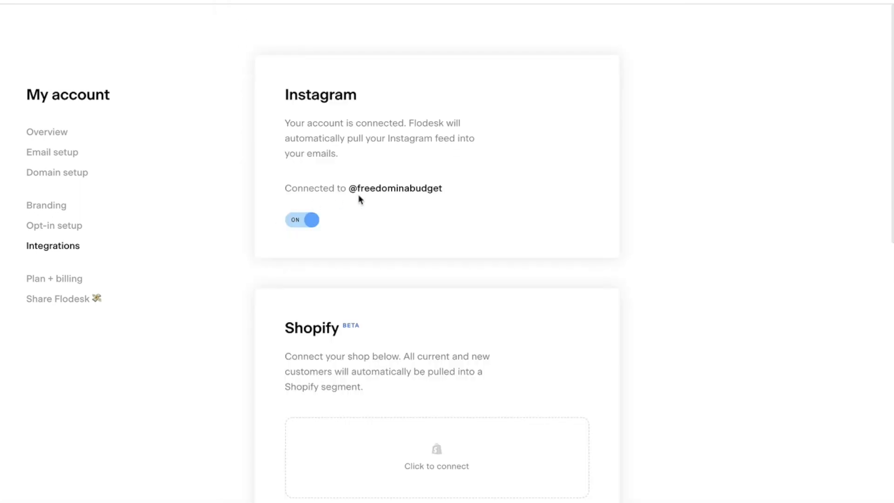
mouse_move(270, 144)
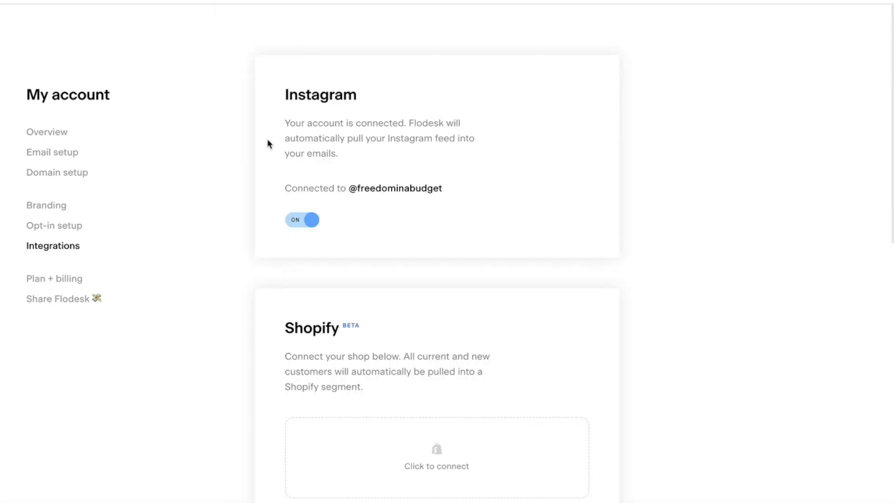
scroll("down", 3)
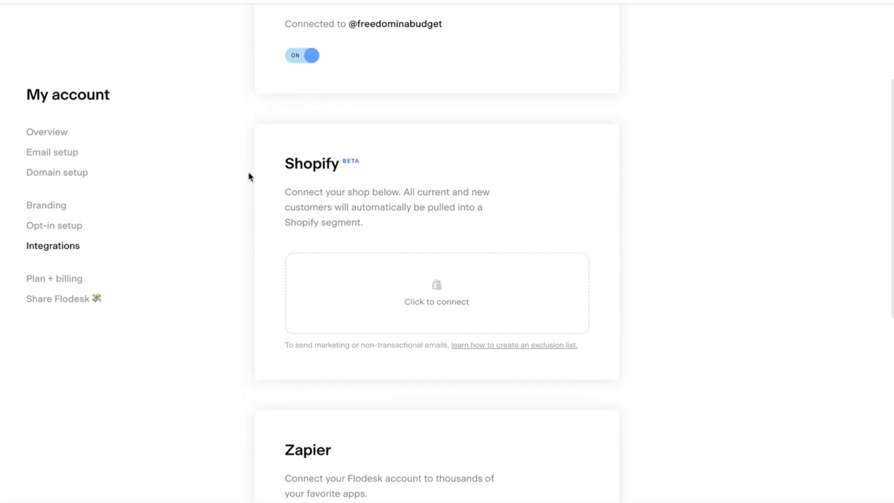
scroll("down", 3)
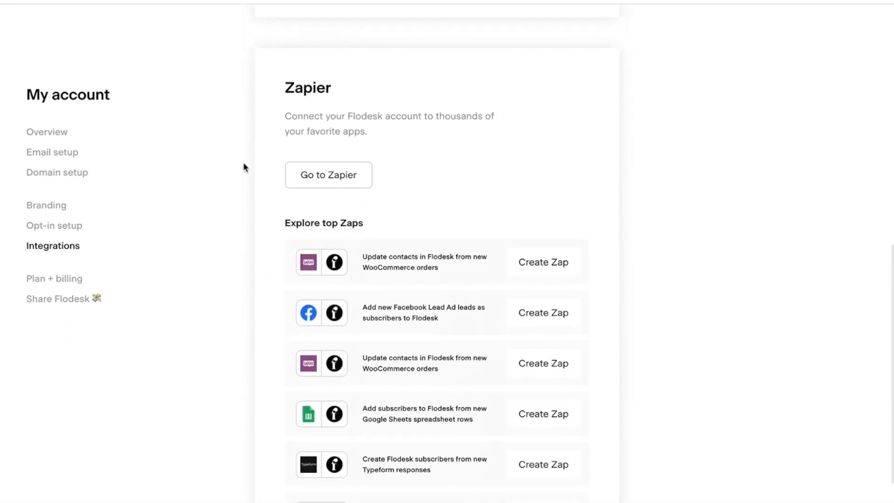
scroll("down", 3)
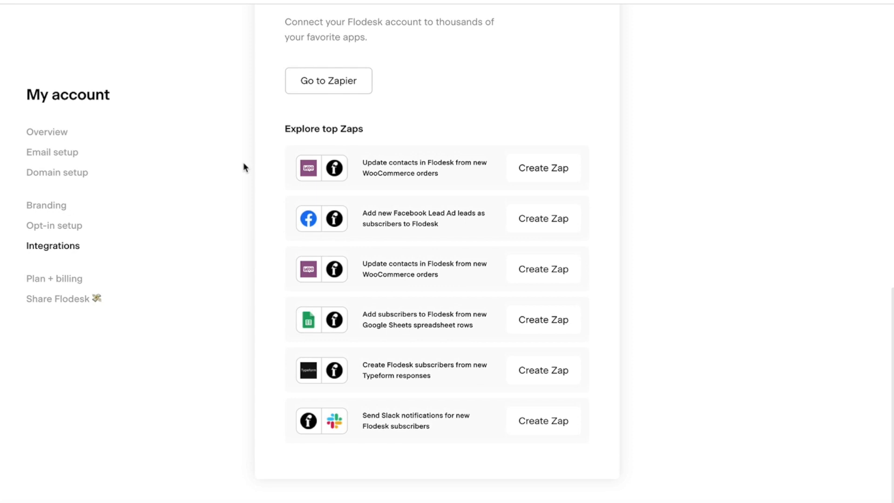
left_click(54, 278)
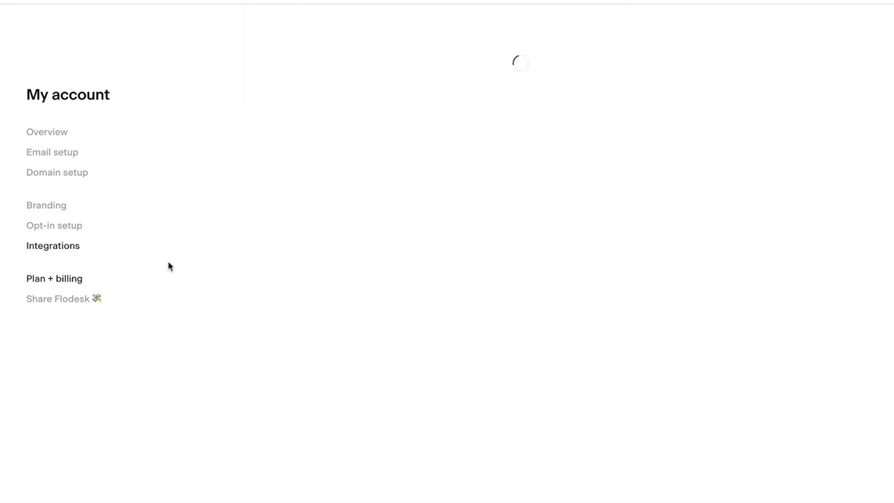
Review the $209 yearly plan, payment details and invoices, then move to Share Flodesk
left_click(54, 278)
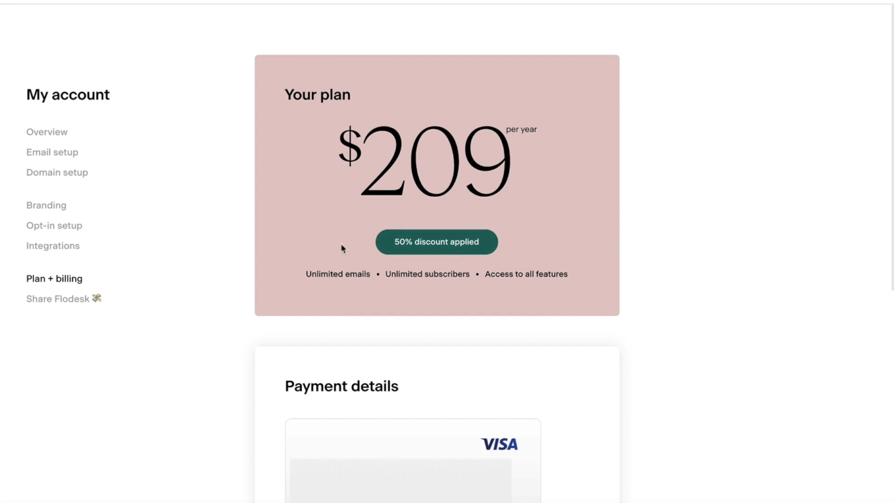
mouse_move(222, 176)
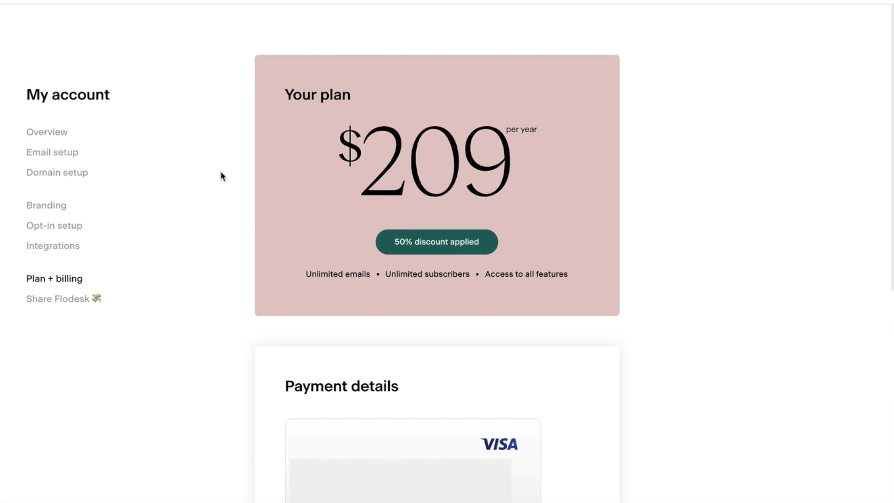
scroll("down", 3)
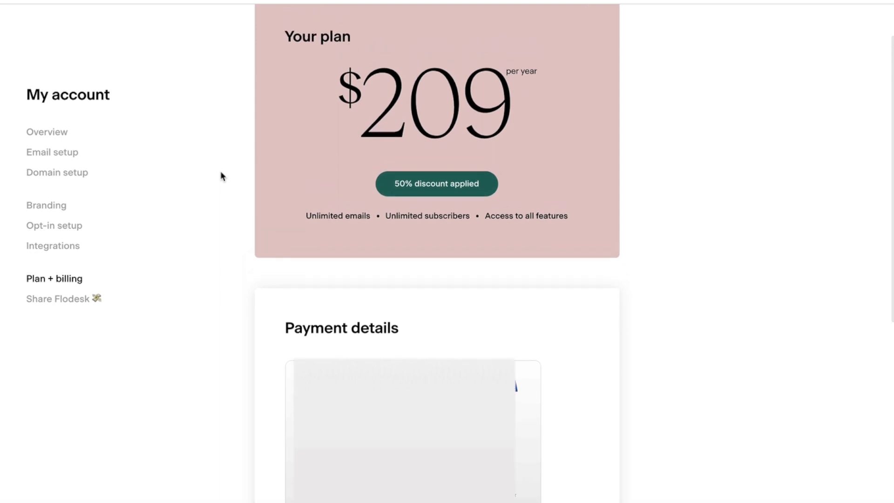
scroll("down", 3)
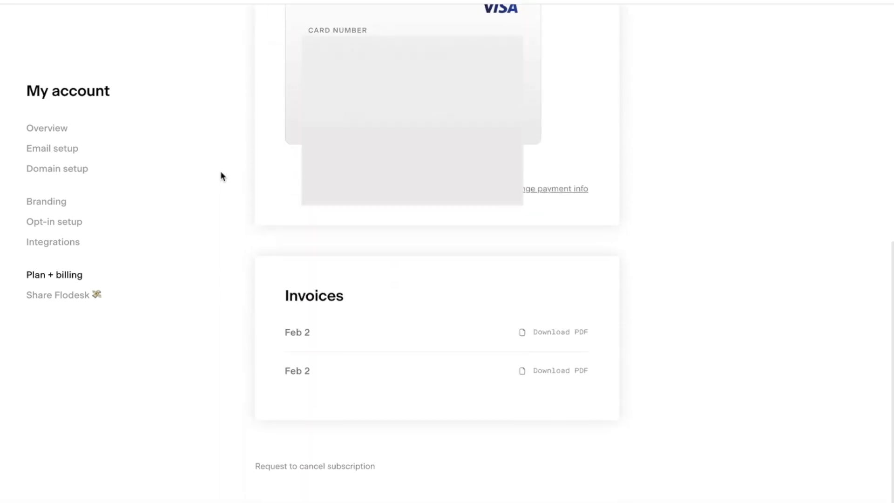
left_click(57, 295)
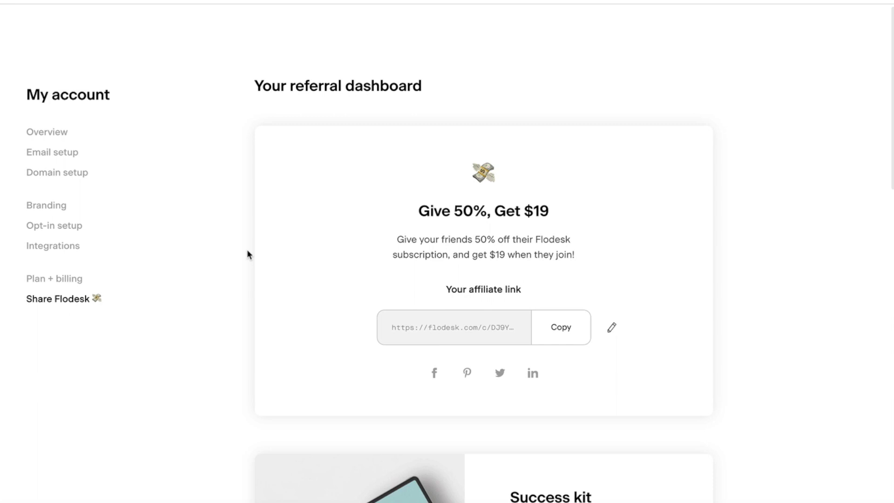
scroll("down", 3)
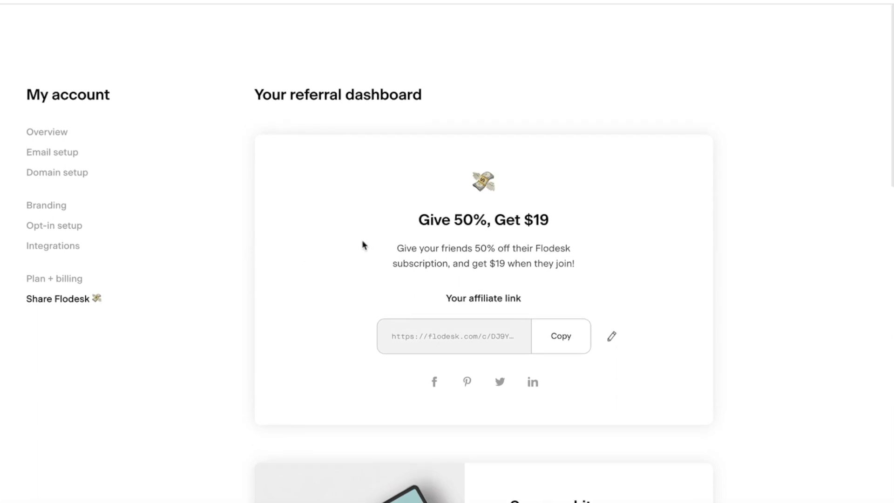
mouse_move(454, 233)
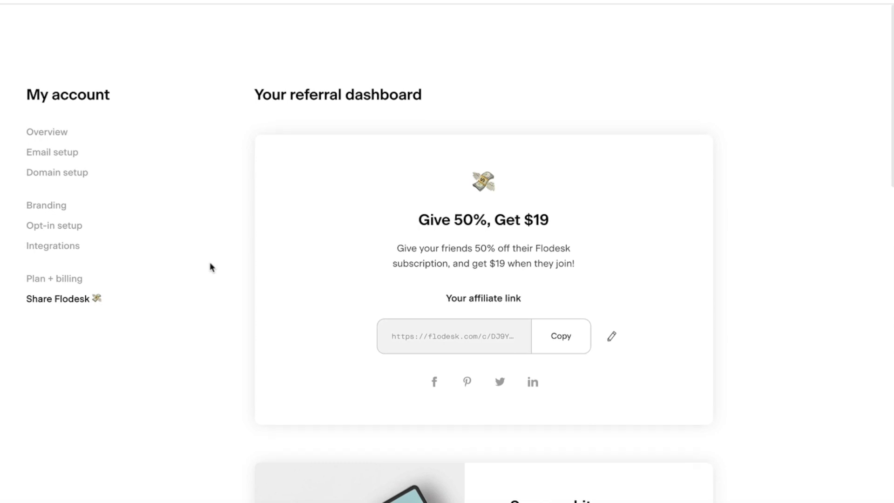
scroll("down", 3)
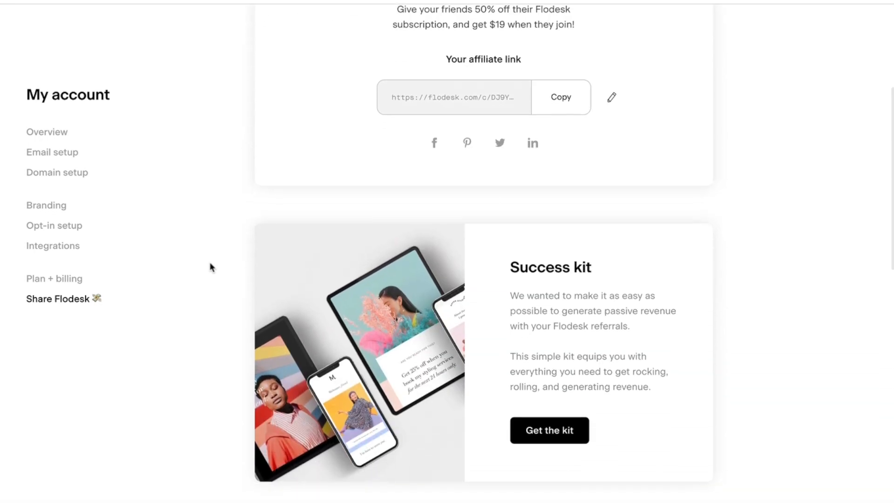
scroll("down", 3)
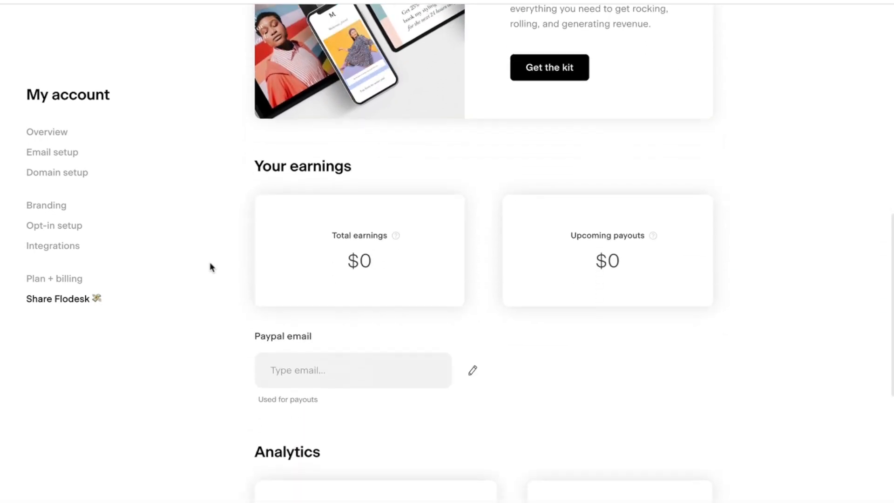